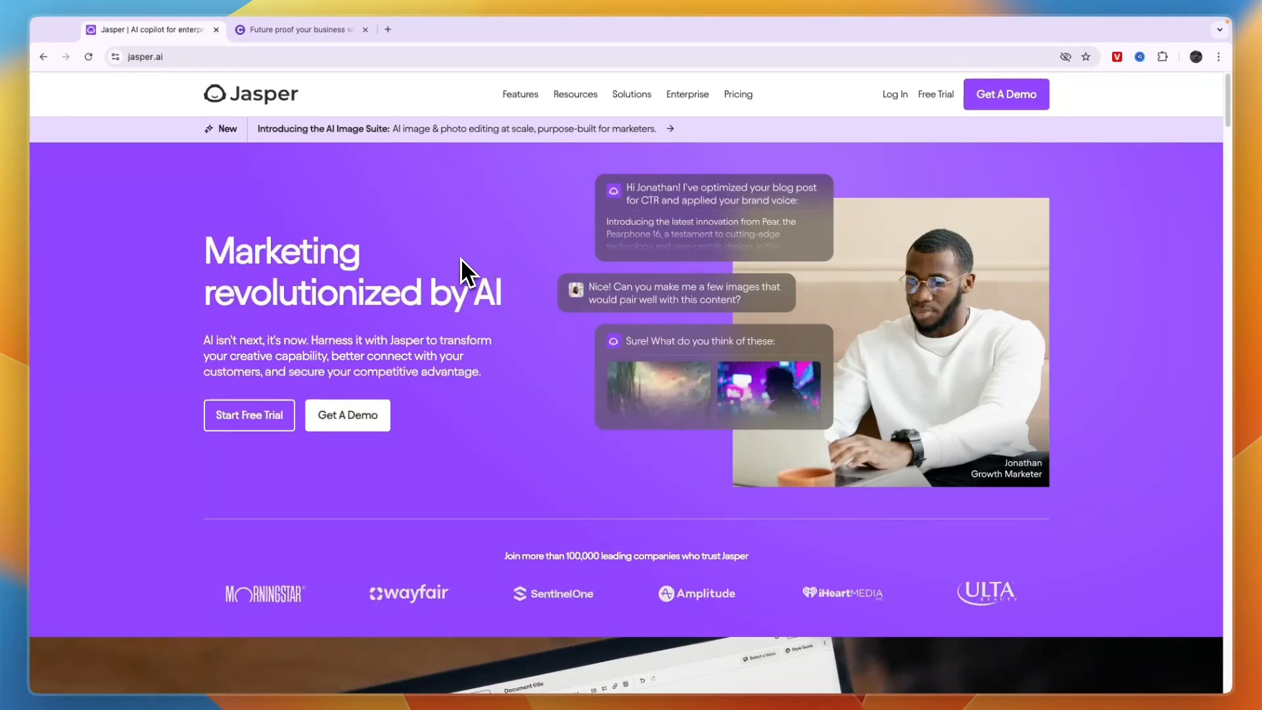
# Review Jasper's Core features list (Brand Voice, Chat, Campaigns), then bring Copy.ai back up
pyautogui.click(298, 30)
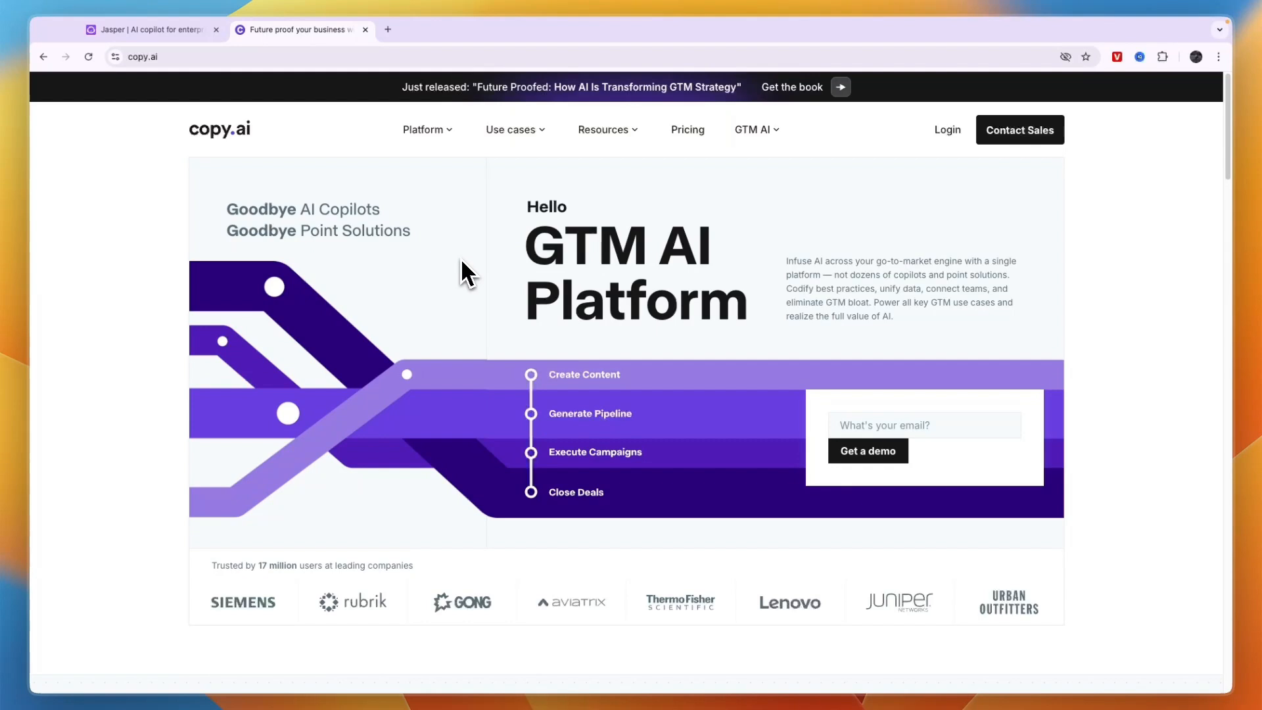
pyautogui.moveTo(555, 293)
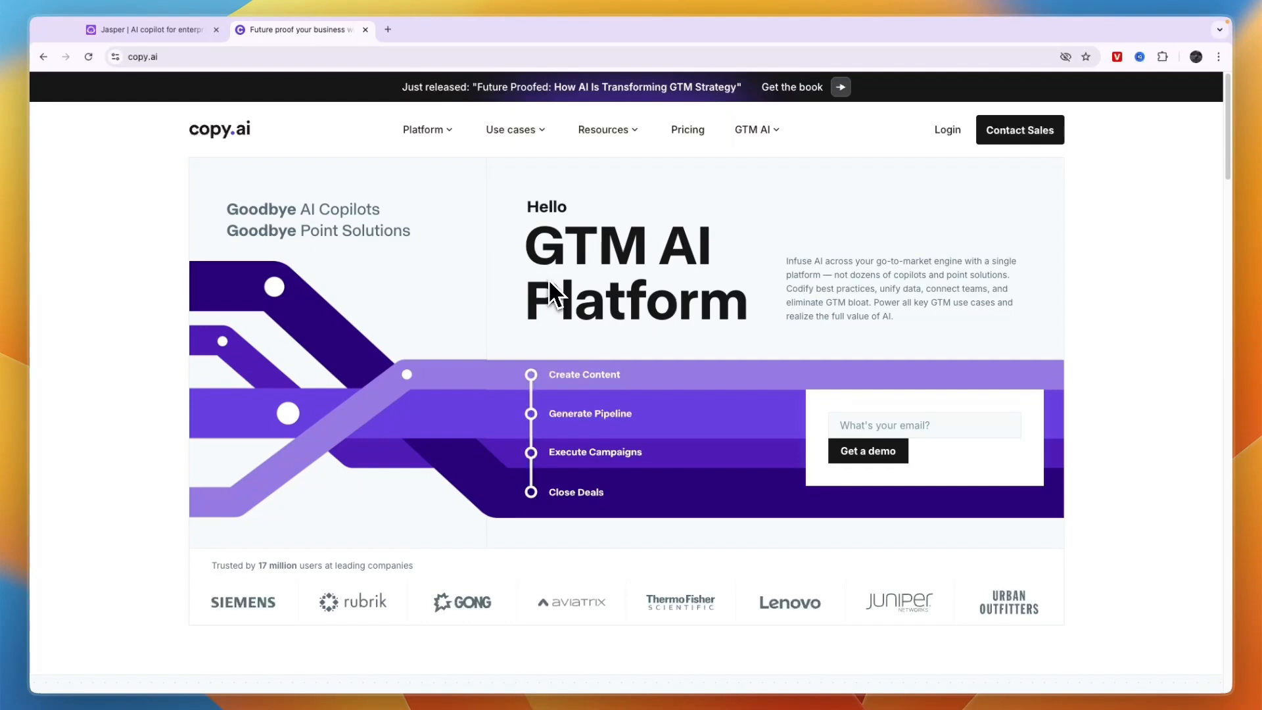
pyautogui.moveTo(534, 325)
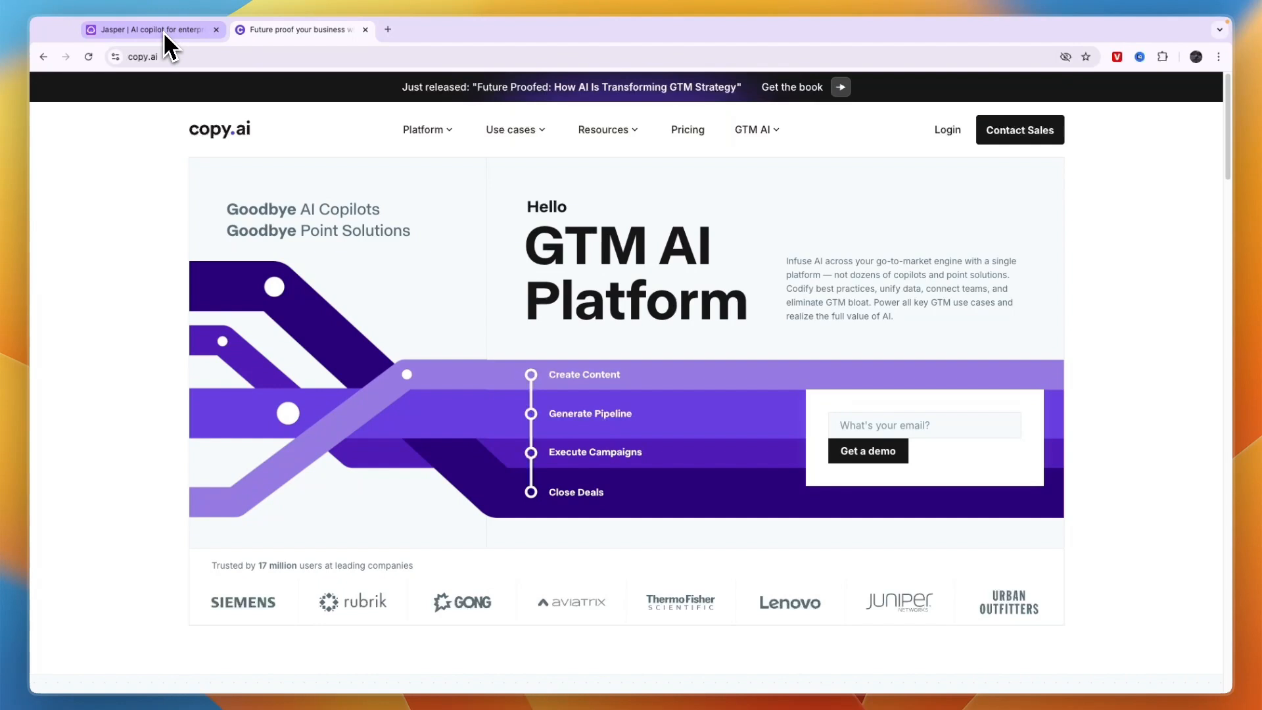
pyautogui.click(149, 30)
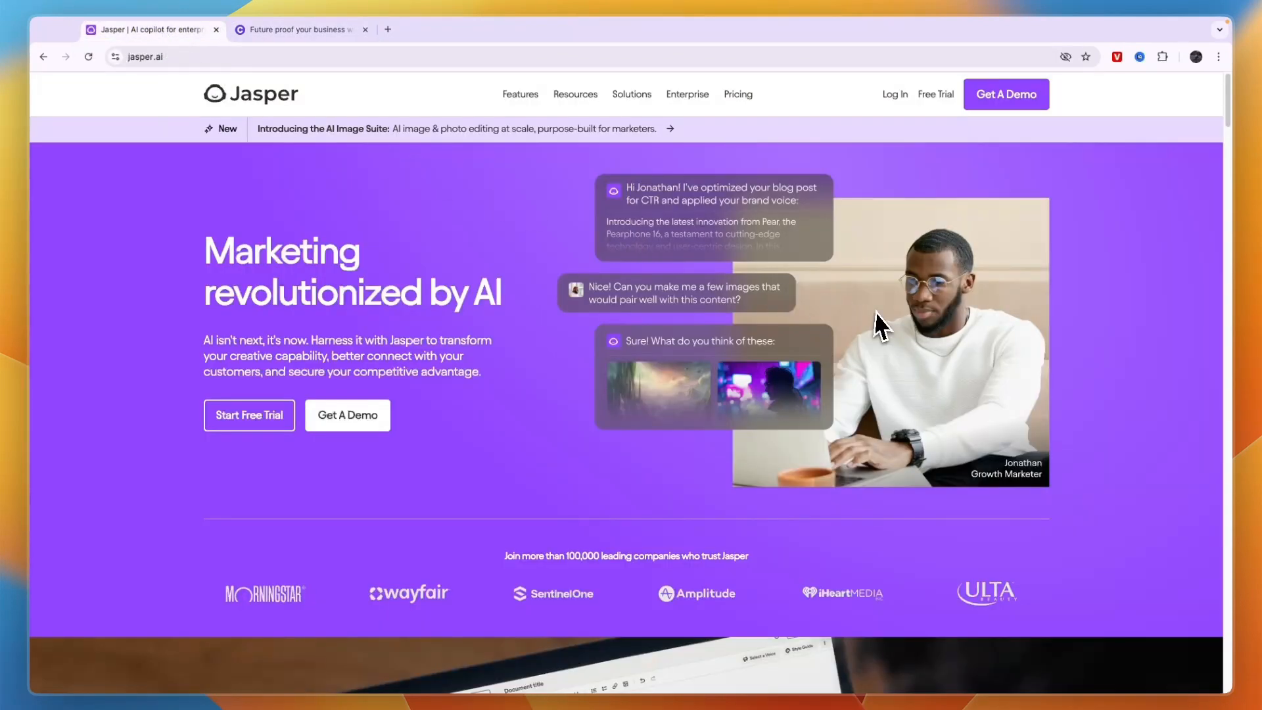
pyautogui.moveTo(869, 336)
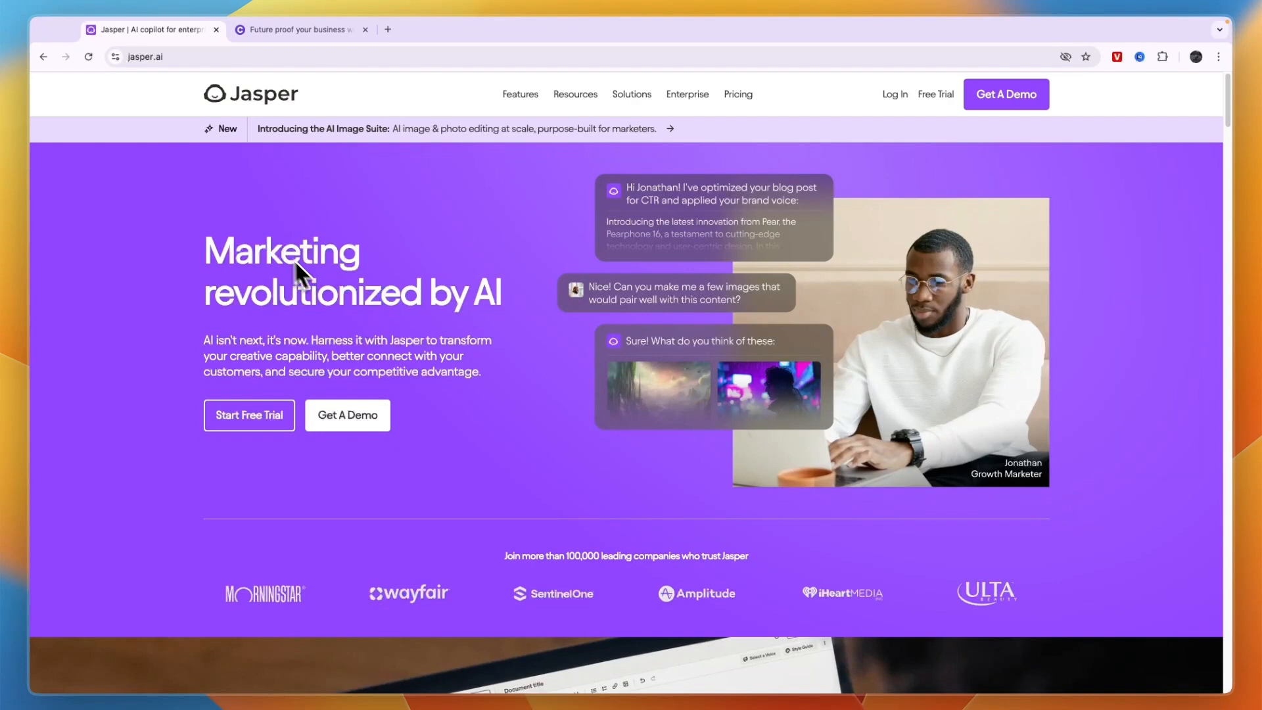
pyautogui.moveTo(499, 302)
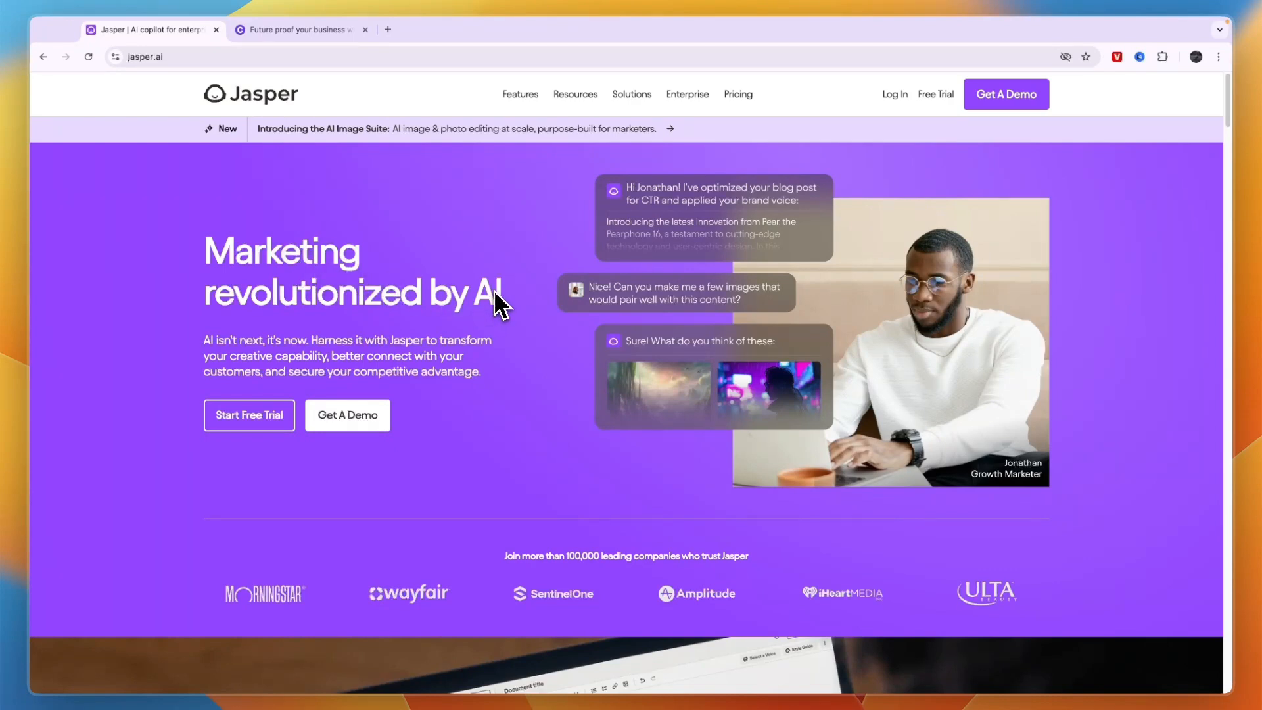
pyautogui.moveTo(441, 314)
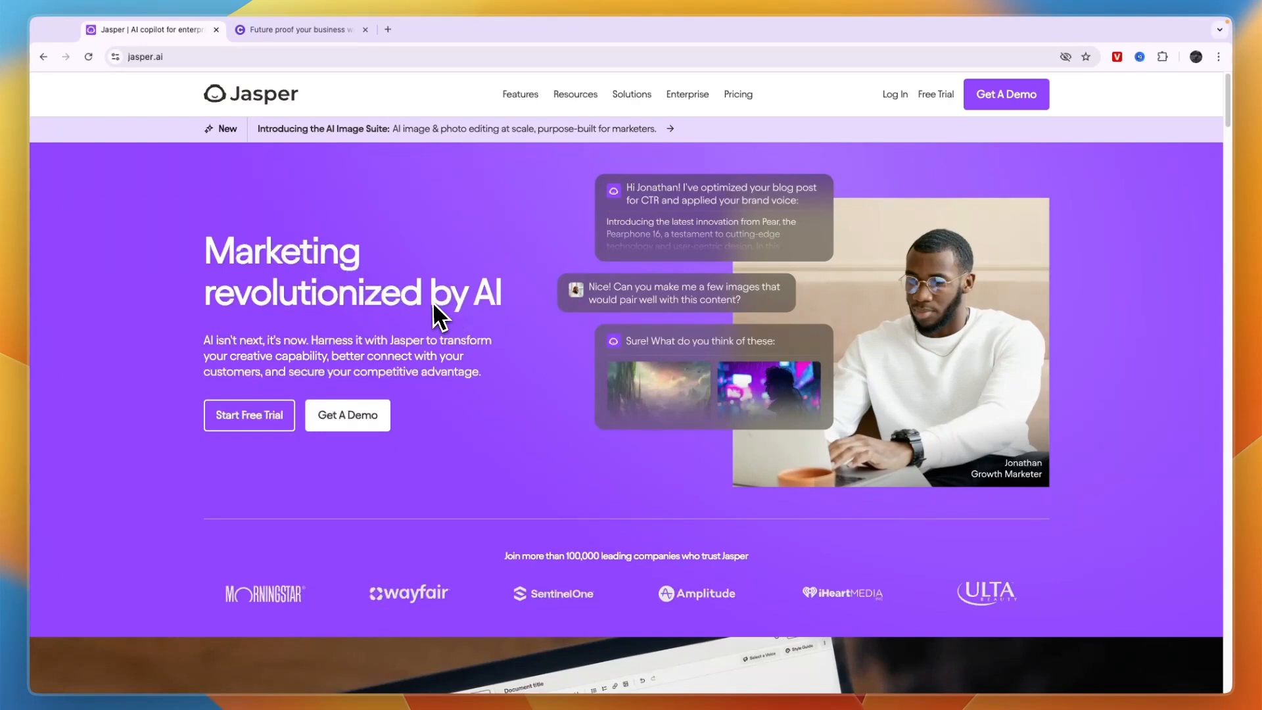
pyautogui.moveTo(614, 155)
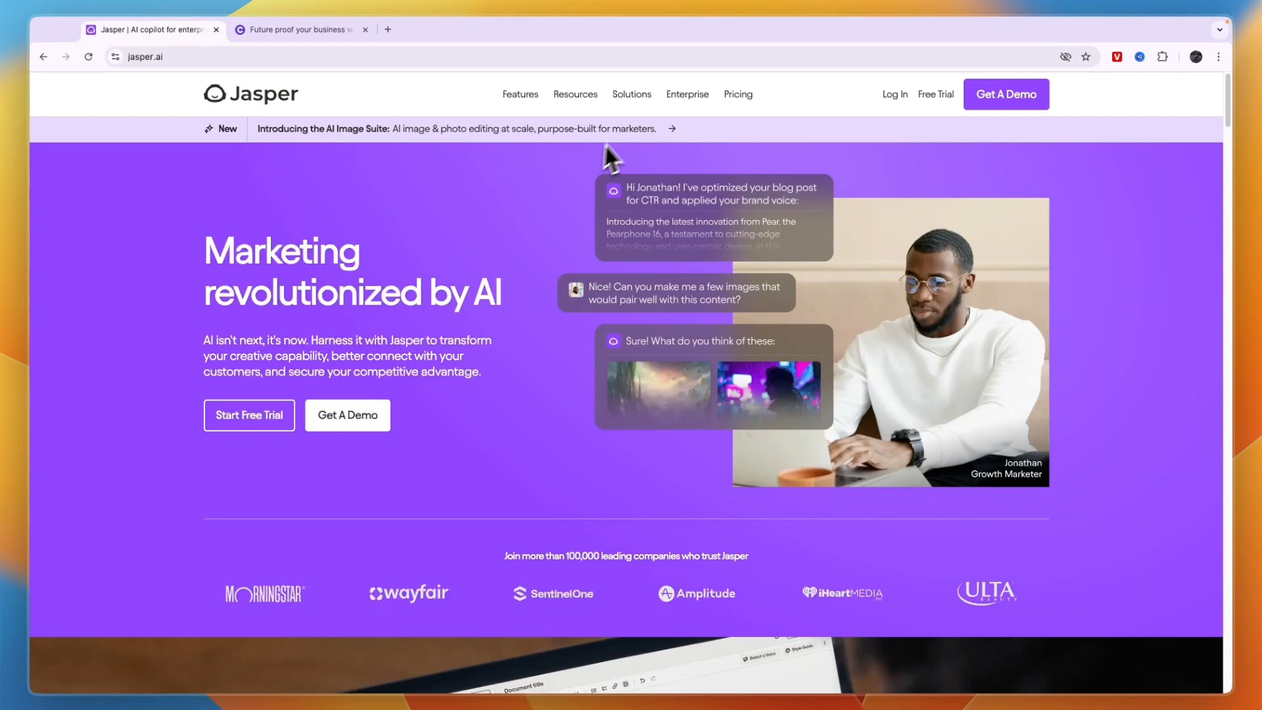
pyautogui.click(521, 95)
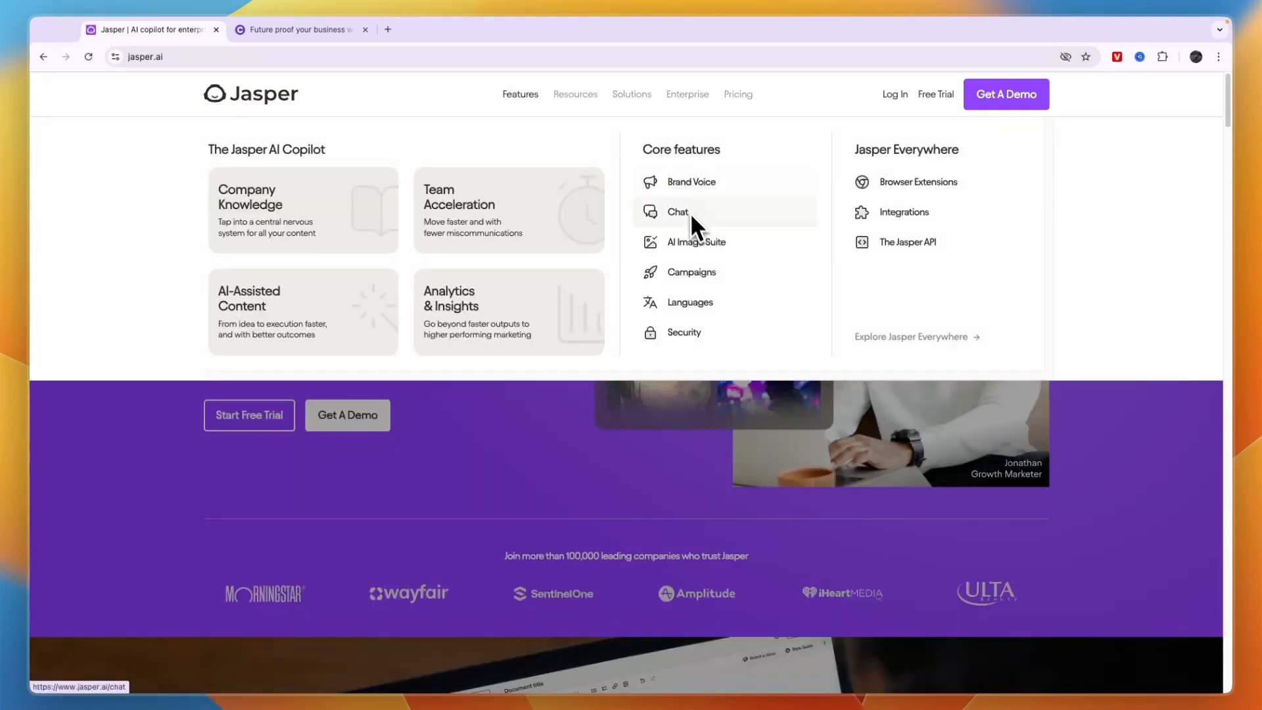
pyautogui.moveTo(720, 258)
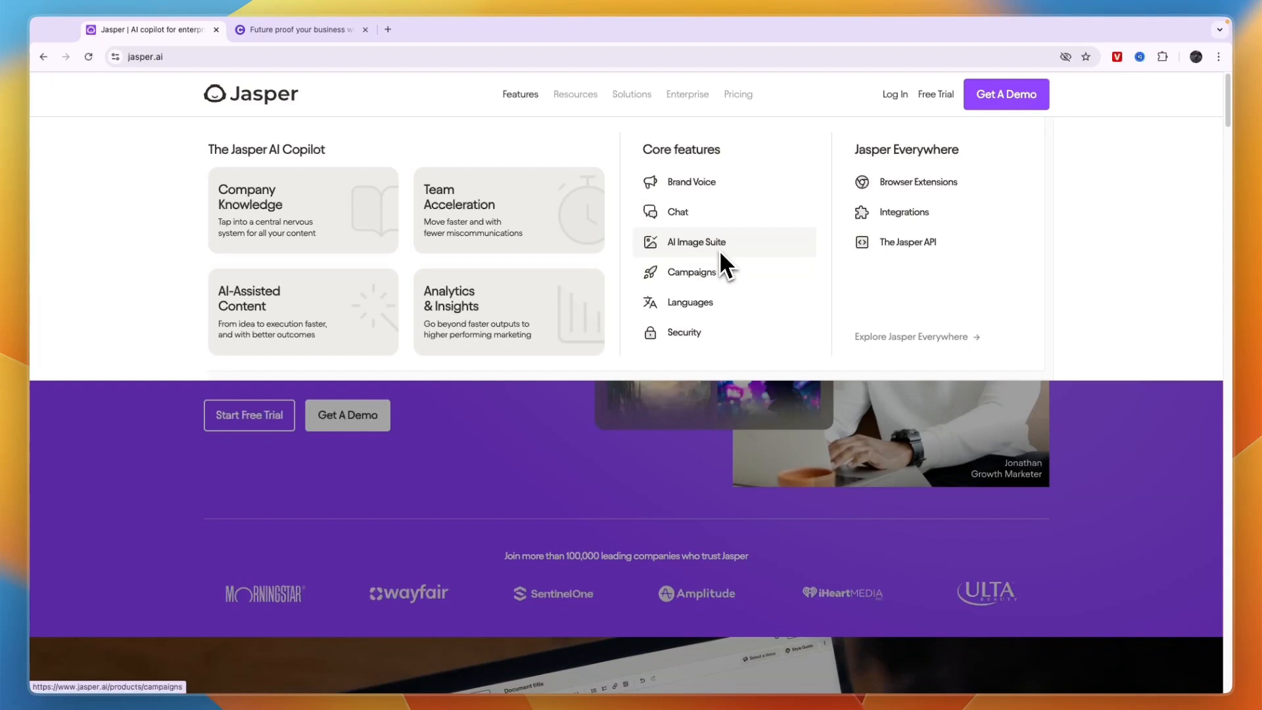
pyautogui.moveTo(740, 341)
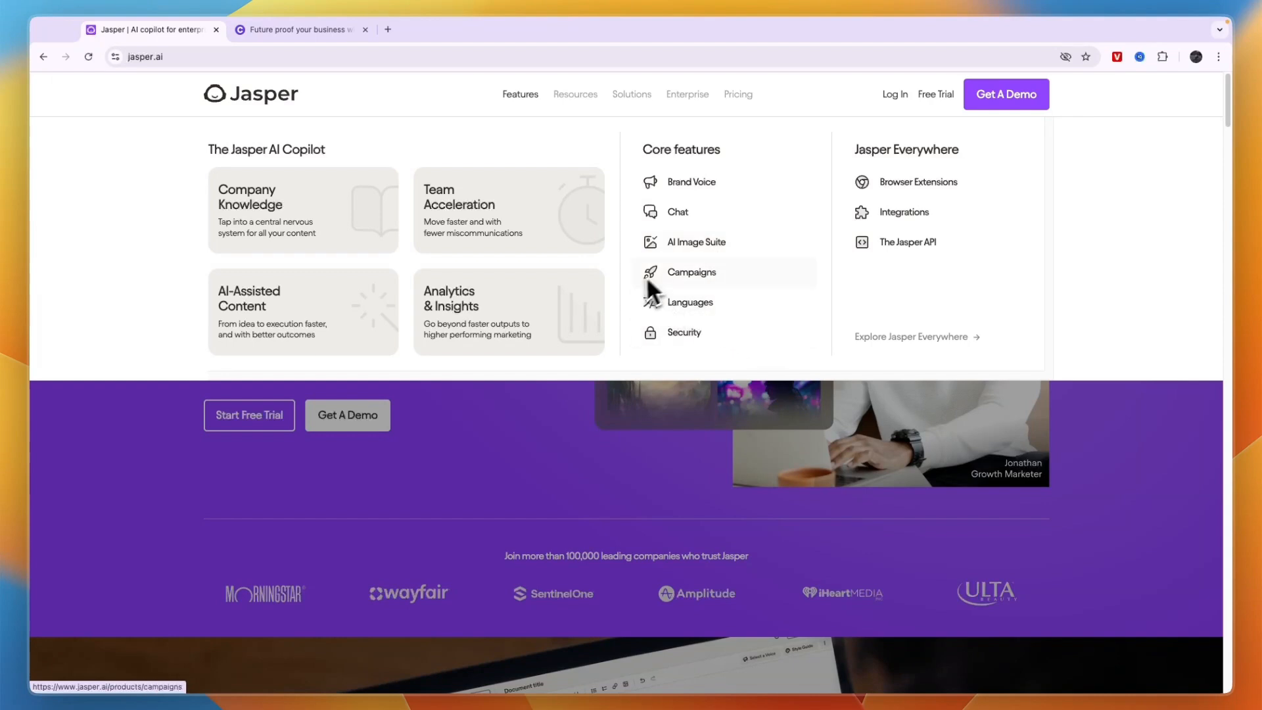
pyautogui.click(299, 30)
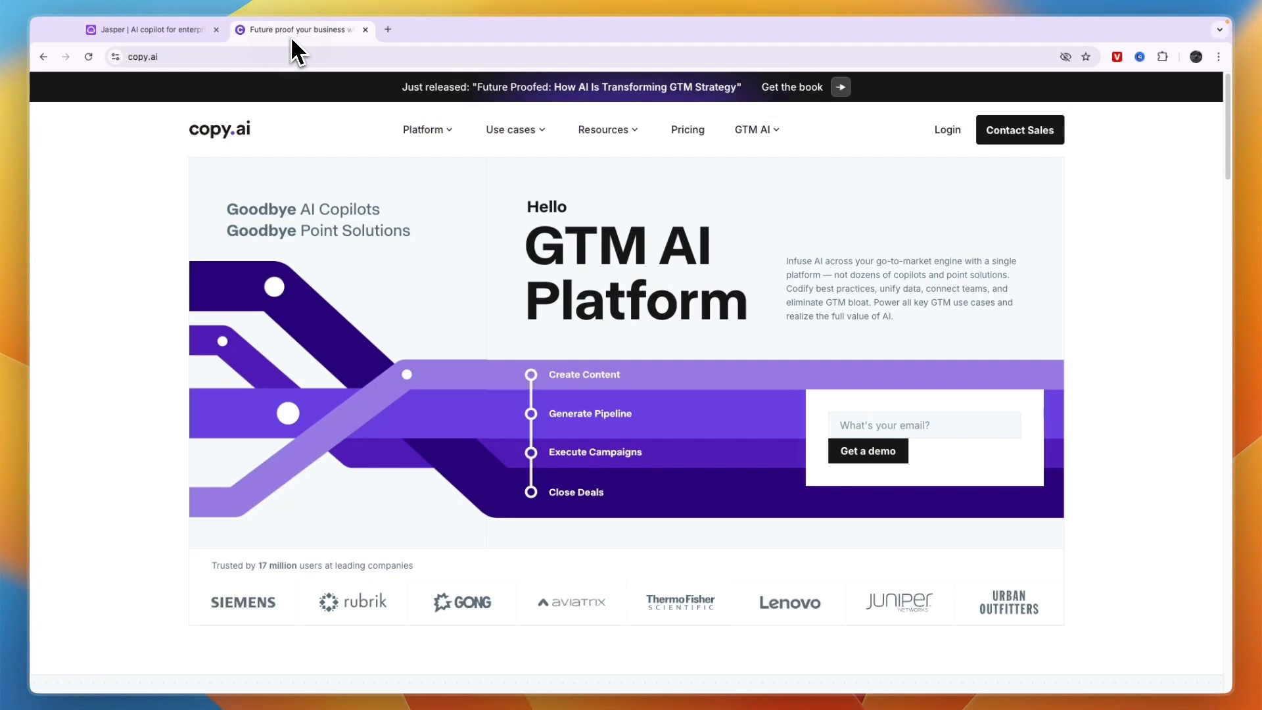
# Show Copy.ai's Use cases menu listing Prospecting Cockpit, Content Creation and other uses
pyautogui.doubleClick(573, 246)
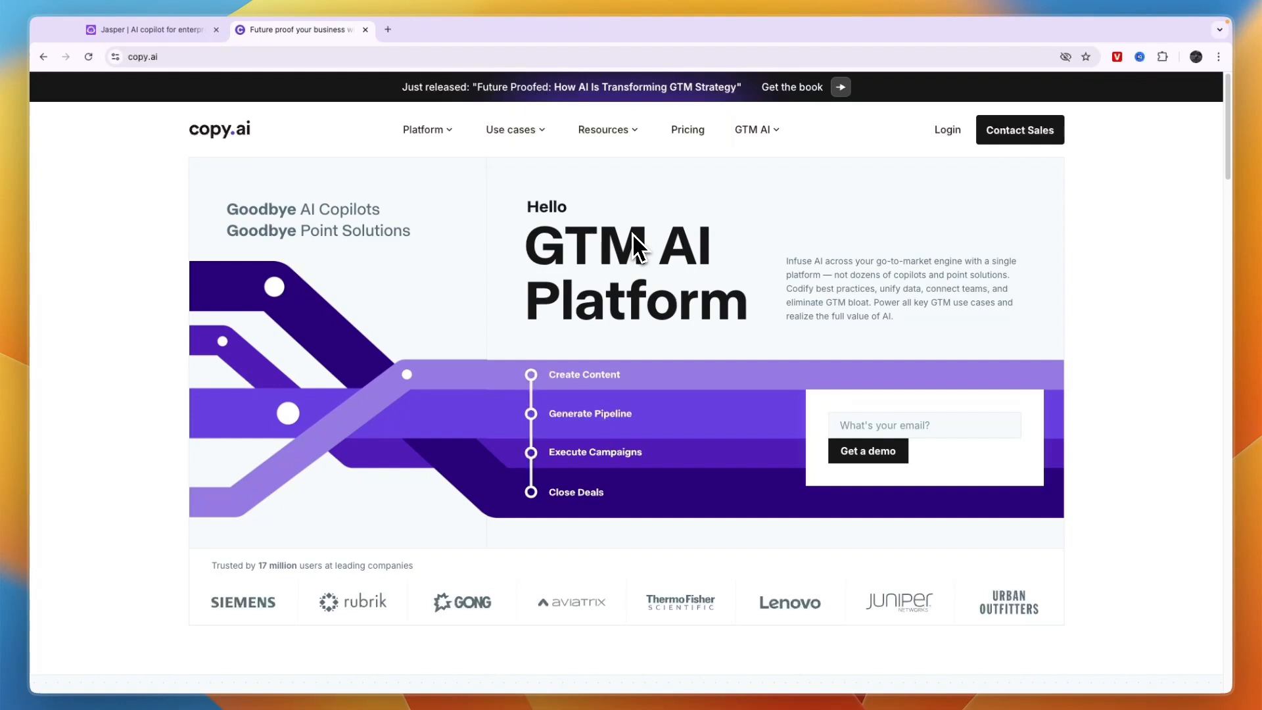
pyautogui.moveTo(636, 284)
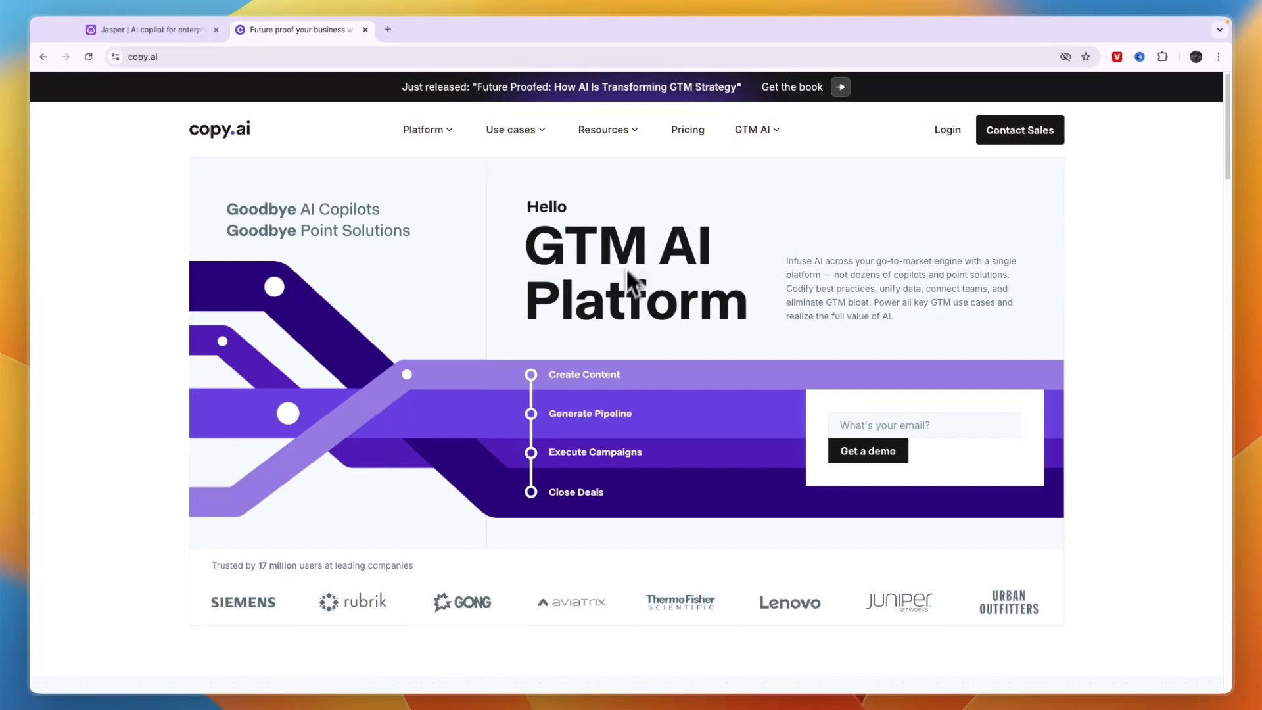
pyautogui.moveTo(613, 398)
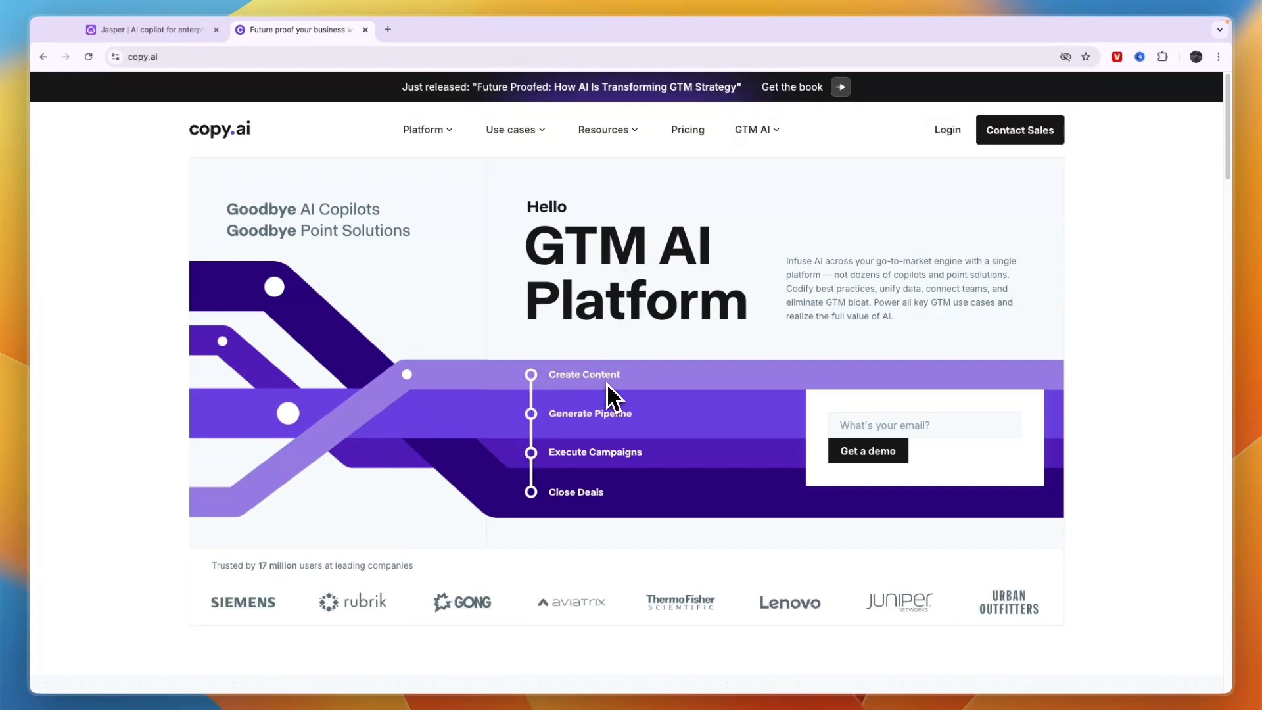
pyautogui.moveTo(471, 224)
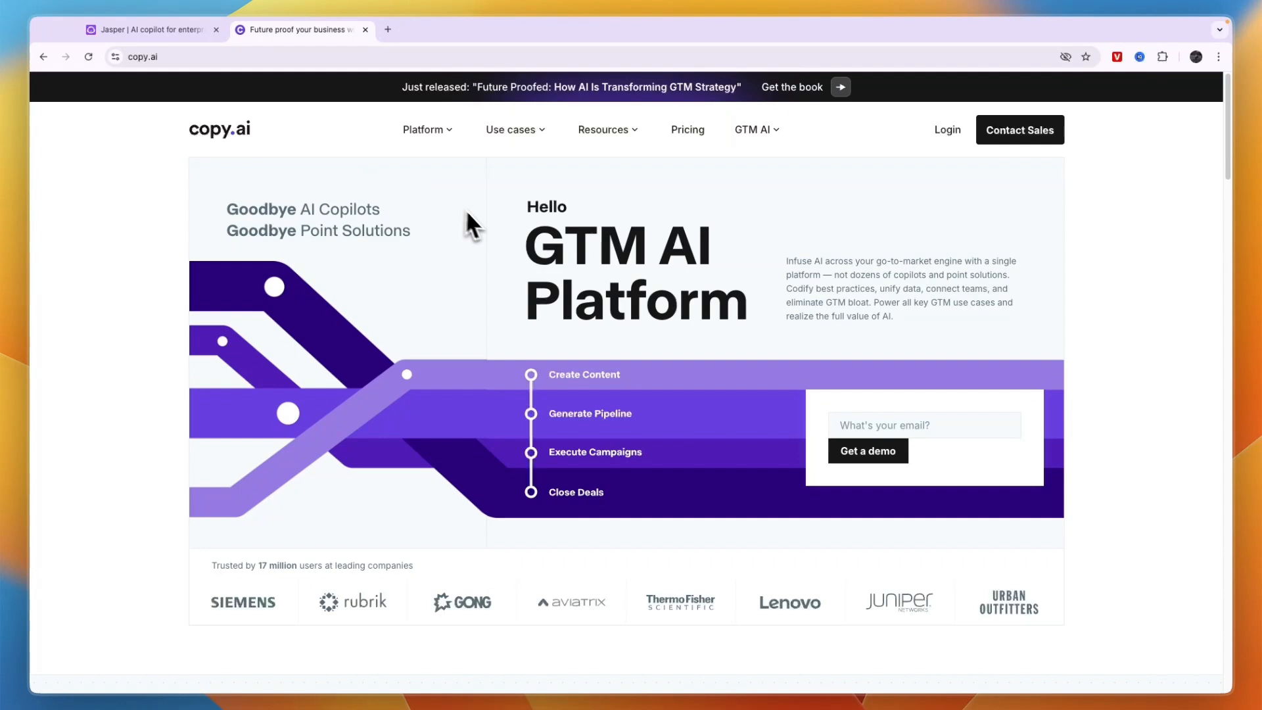
pyautogui.moveTo(560, 431)
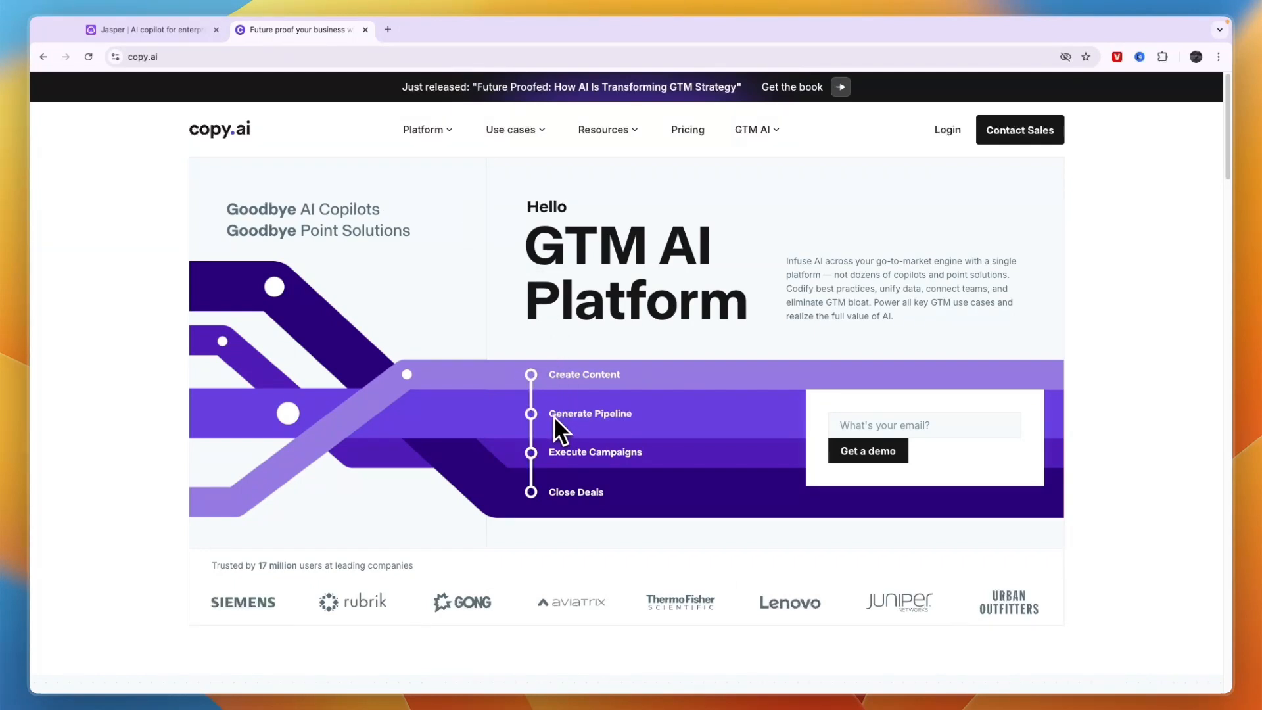
pyautogui.moveTo(617, 458)
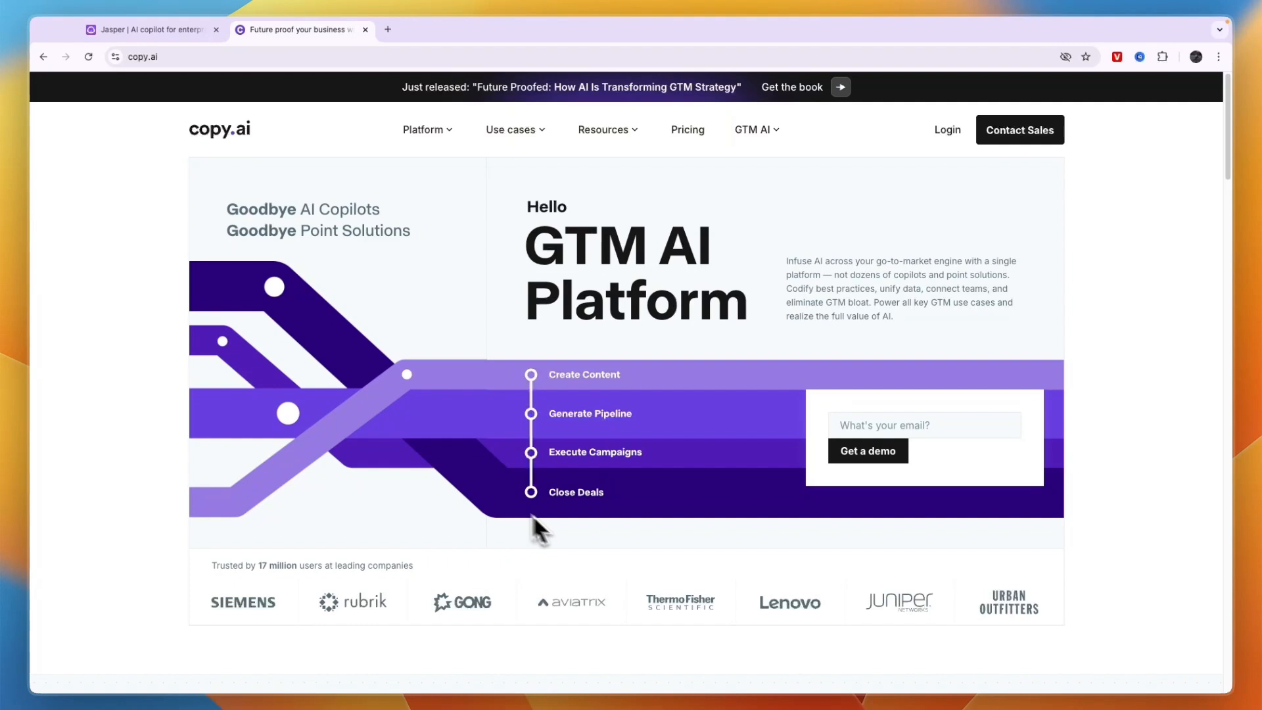
pyautogui.moveTo(550, 296)
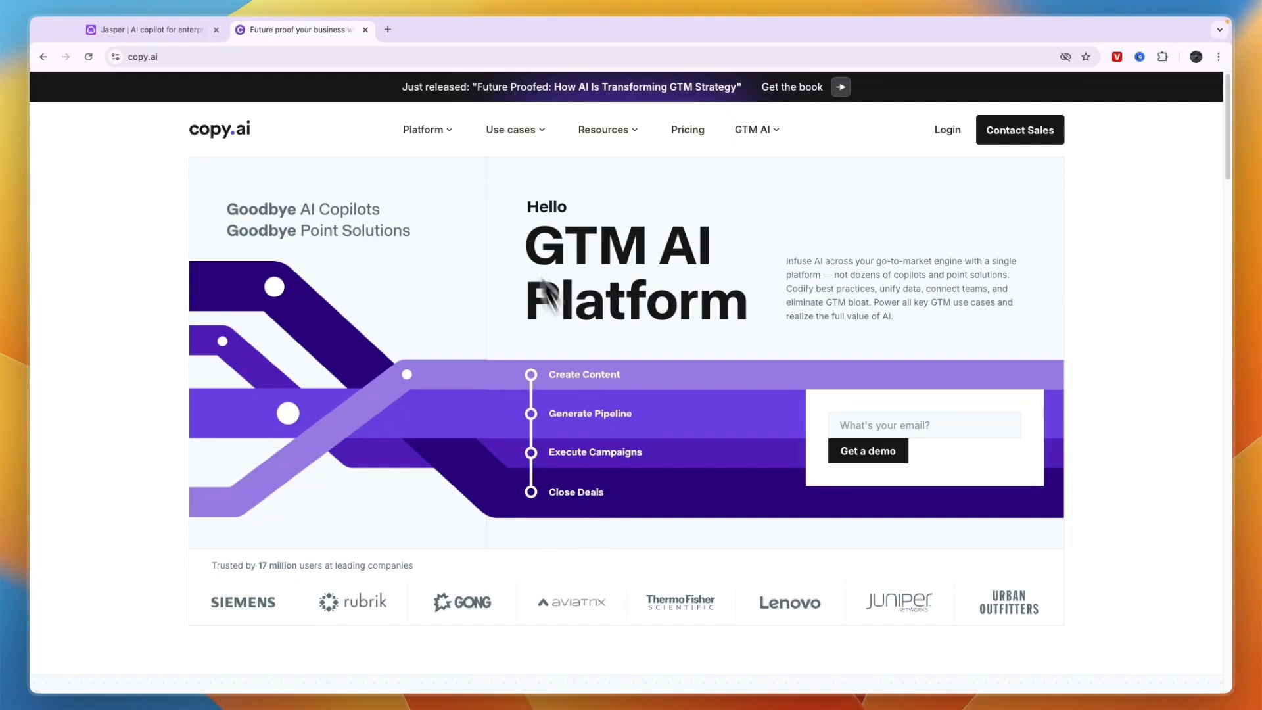
pyautogui.click(510, 130)
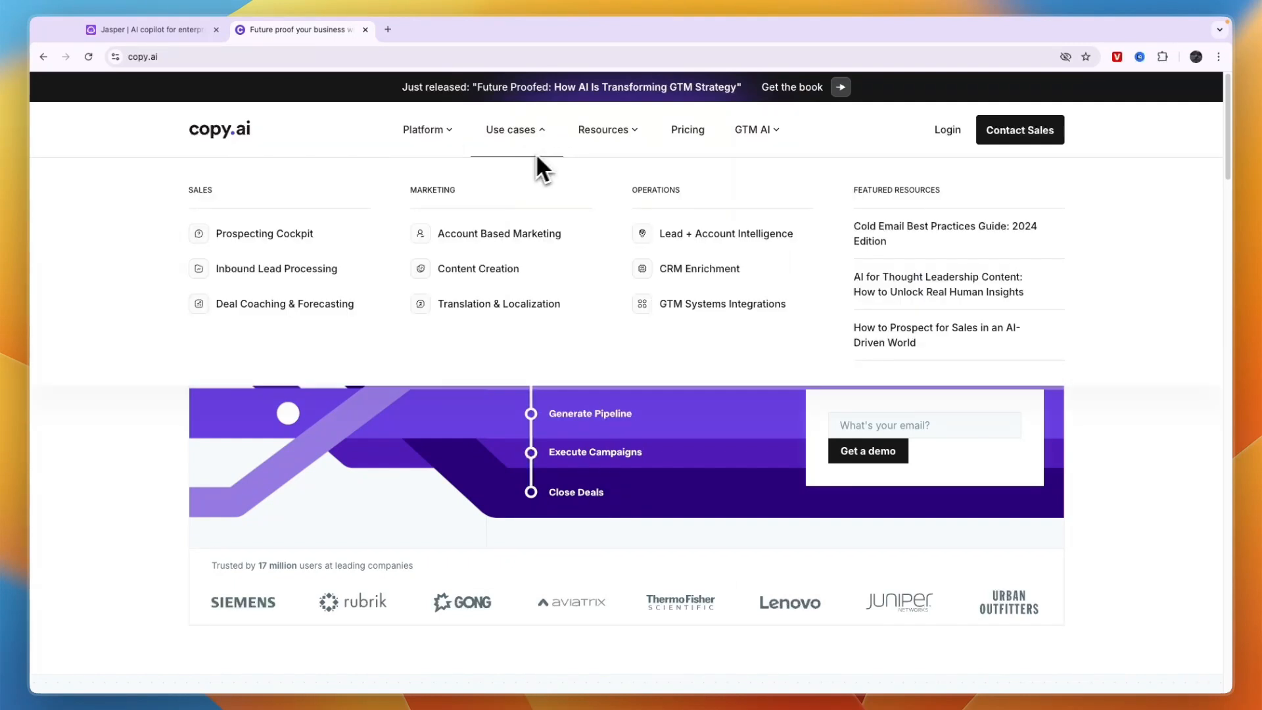
pyautogui.moveTo(697, 206)
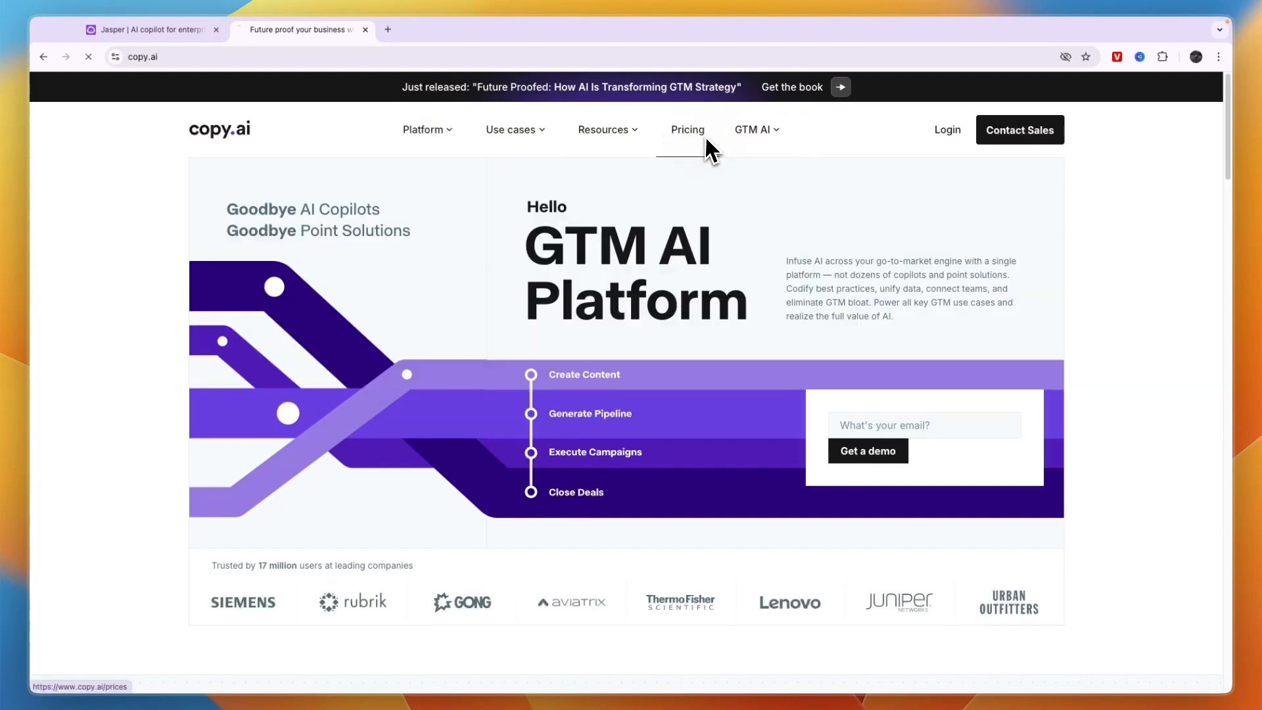
# View Copy.ai's Self-Serve plans (Free, Starter $49/mo, Advanced $249/mo), then return to Jasper
pyautogui.click(686, 130)
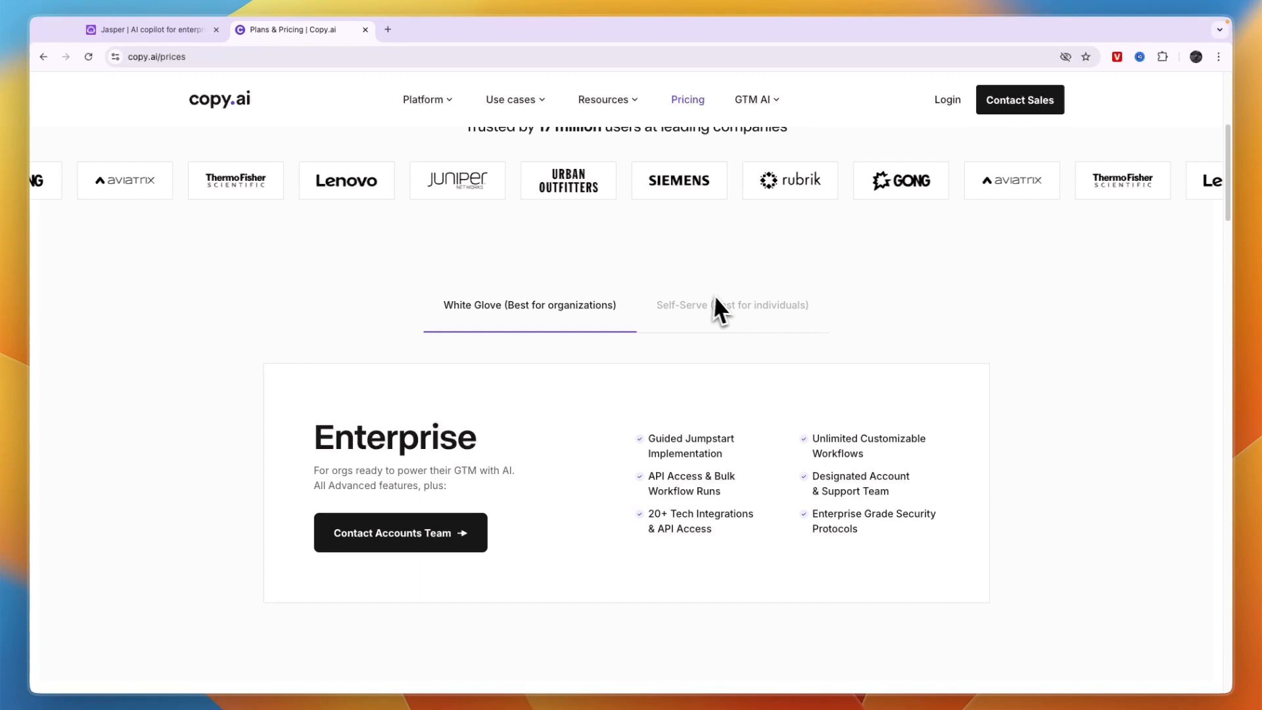
pyautogui.click(731, 303)
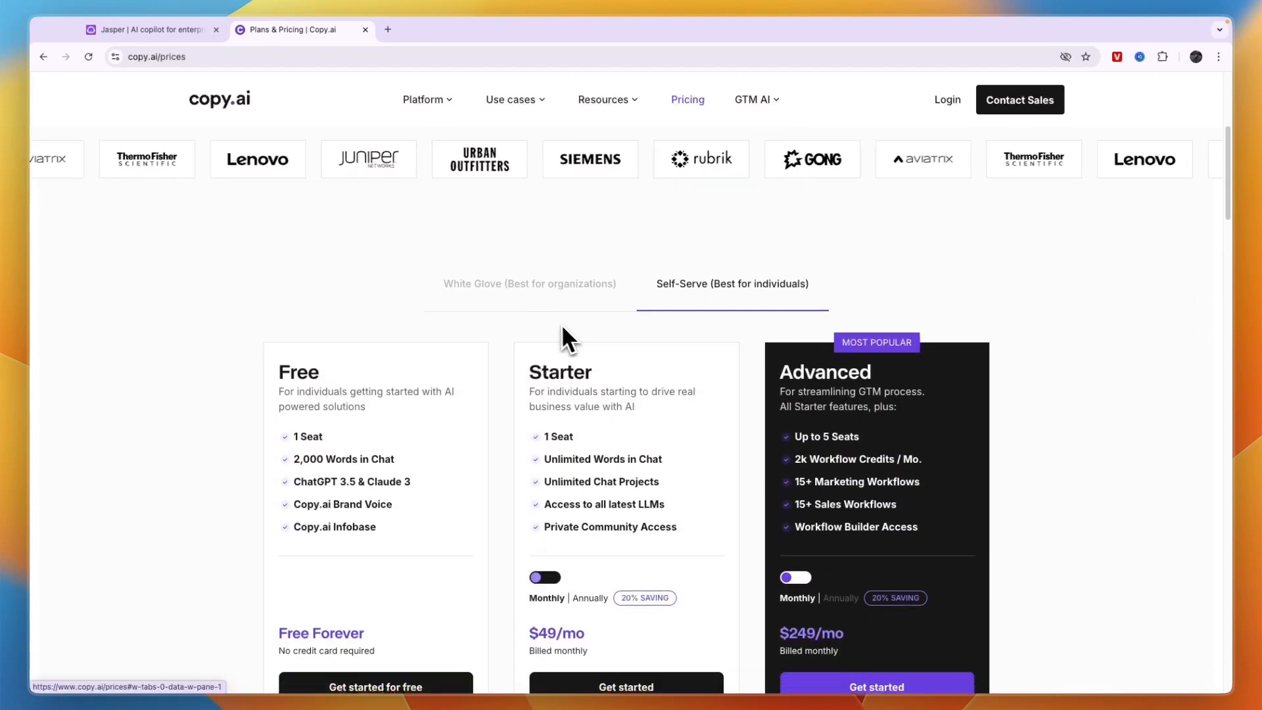
pyautogui.scroll(-3)
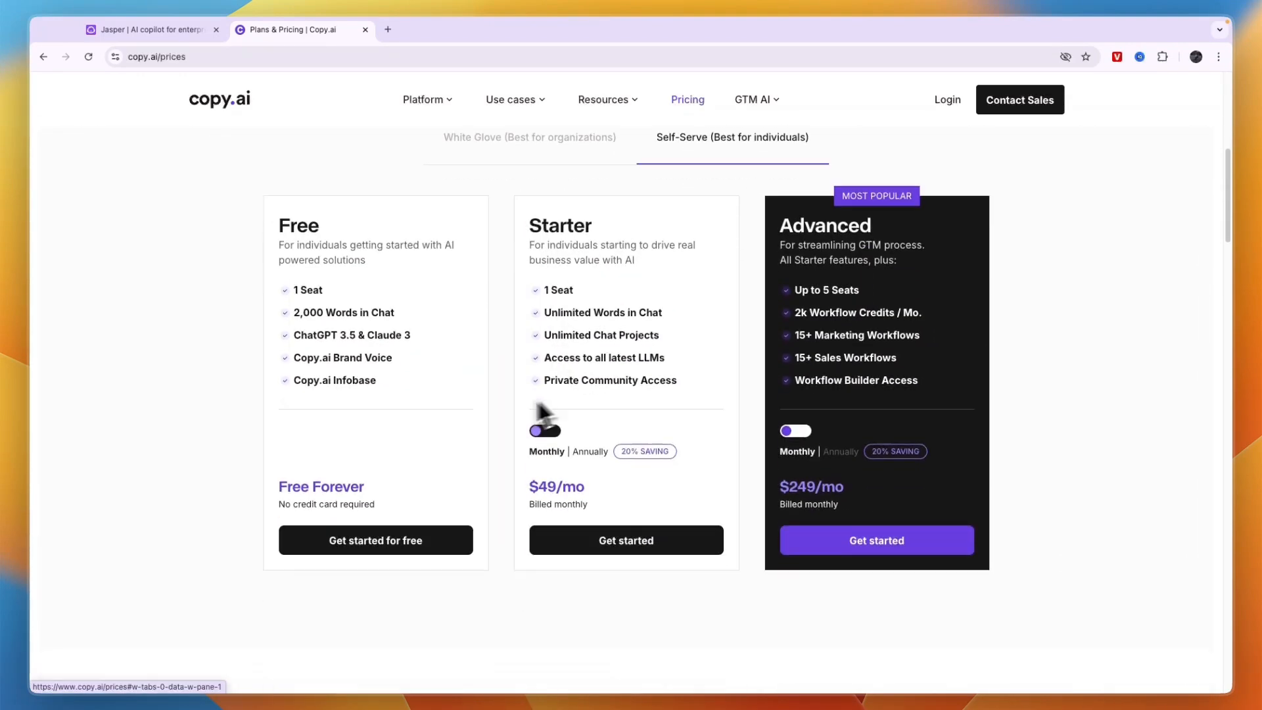
pyautogui.scroll(-3)
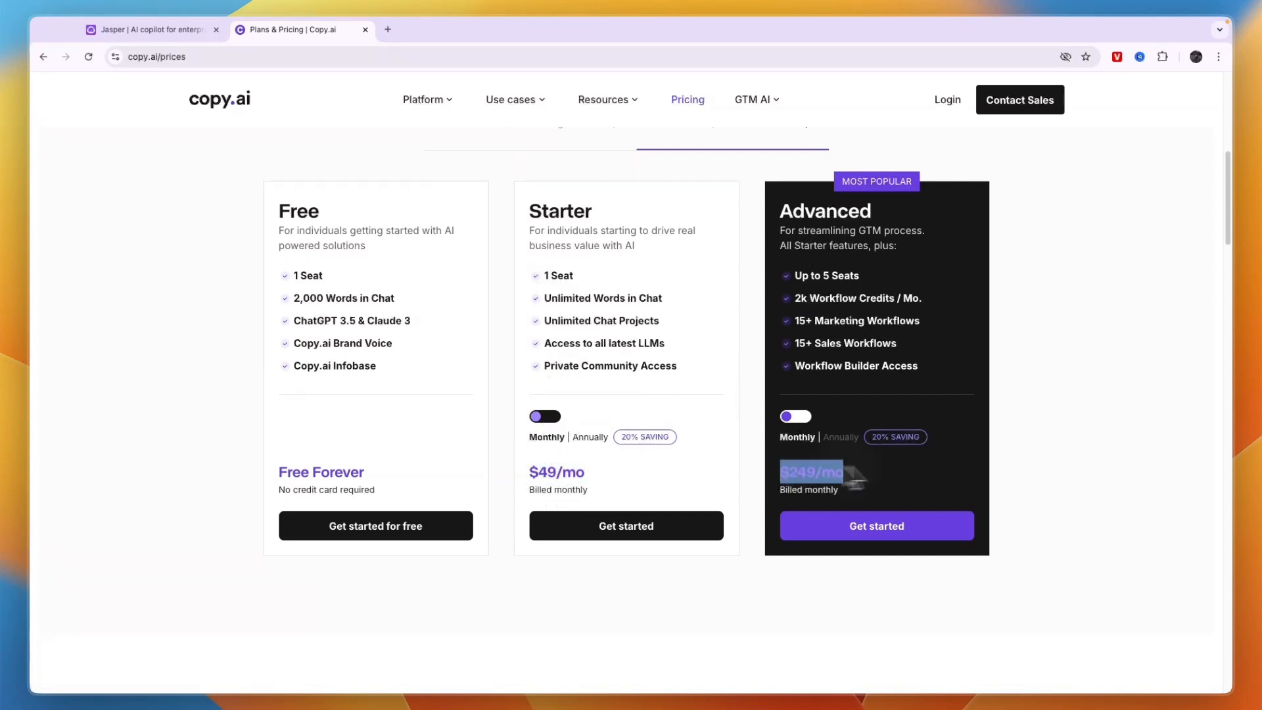
pyautogui.click(149, 30)
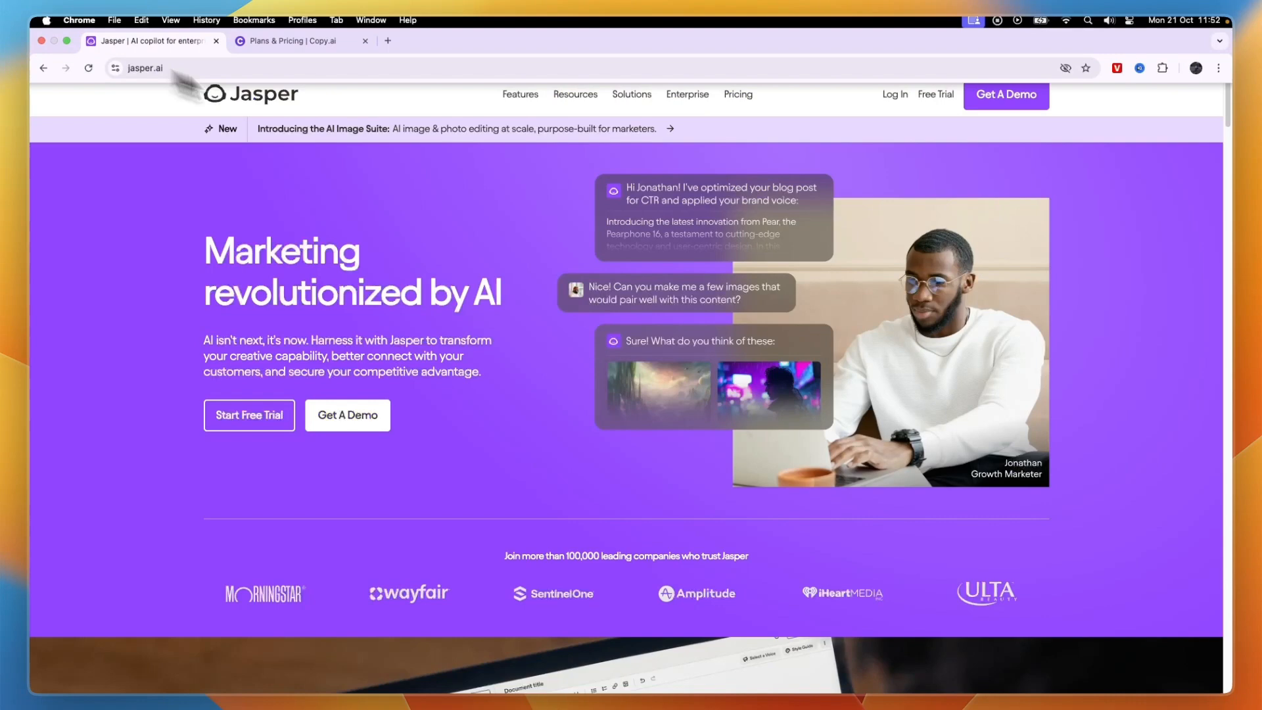
# Show Jasper's monthly-billed plans: Creator $49, Pro $69 and custom-priced Business
pyautogui.click(736, 94)
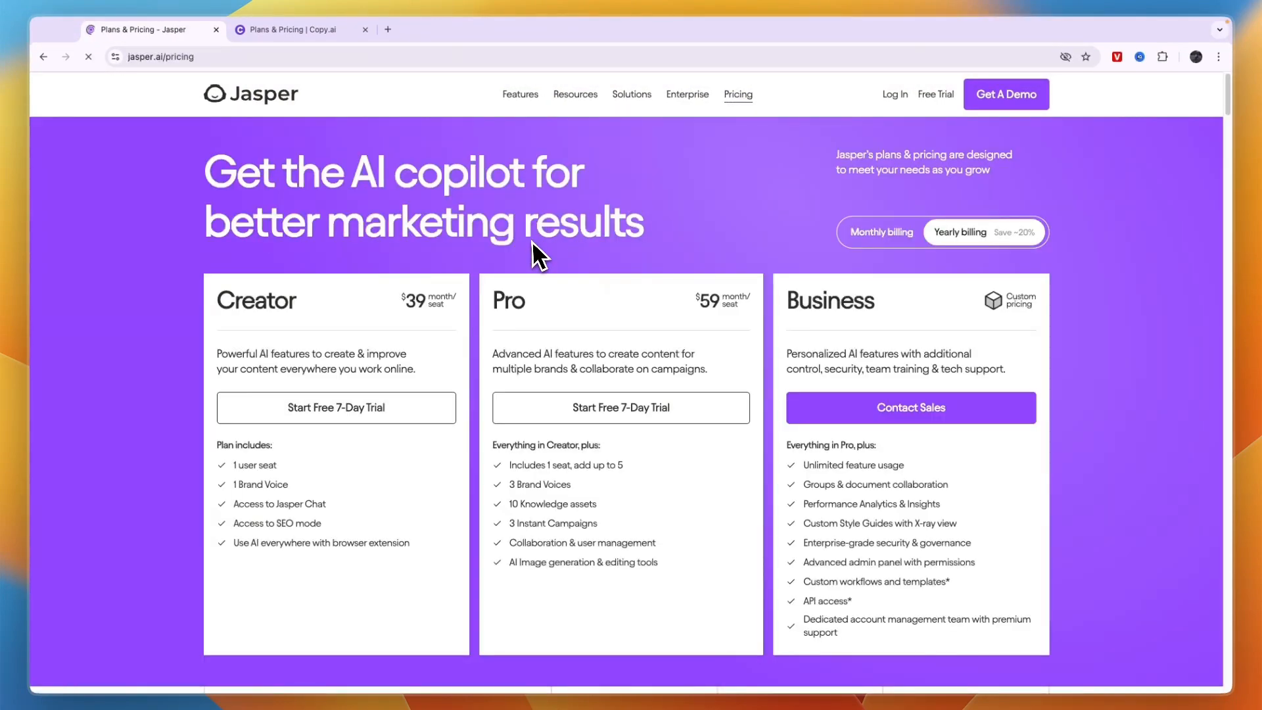
pyautogui.click(881, 232)
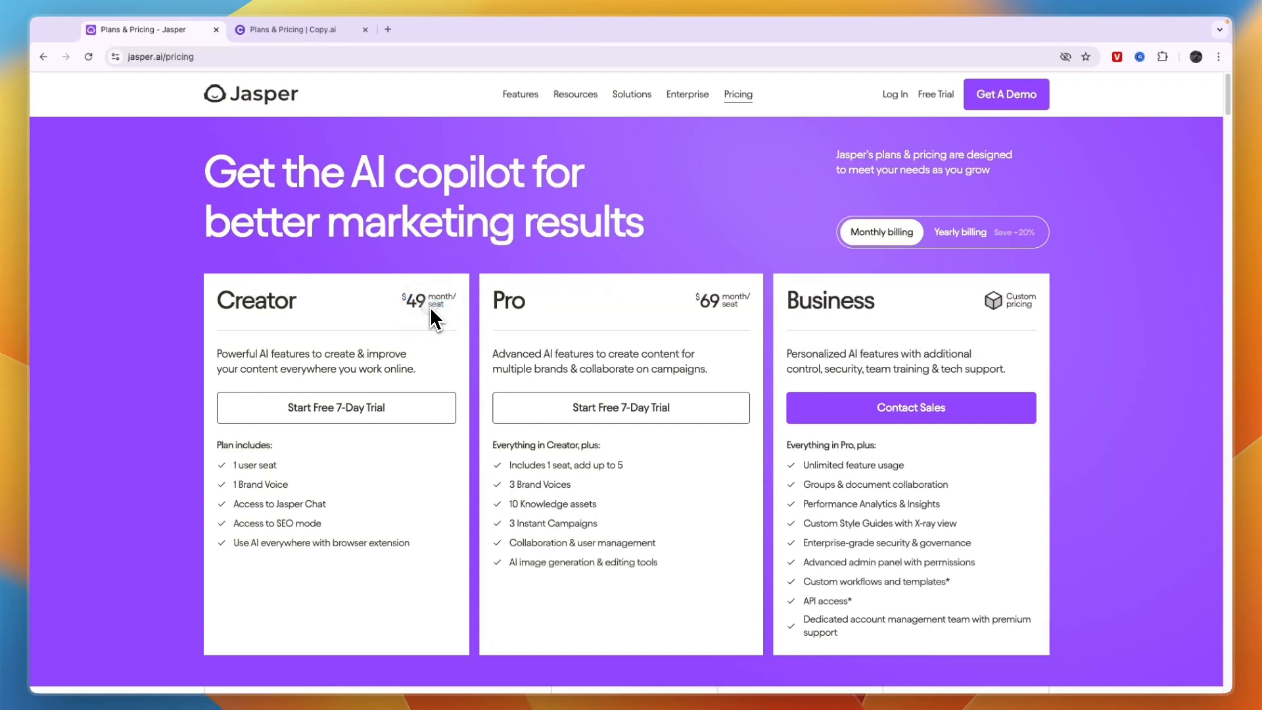
pyautogui.moveTo(731, 313)
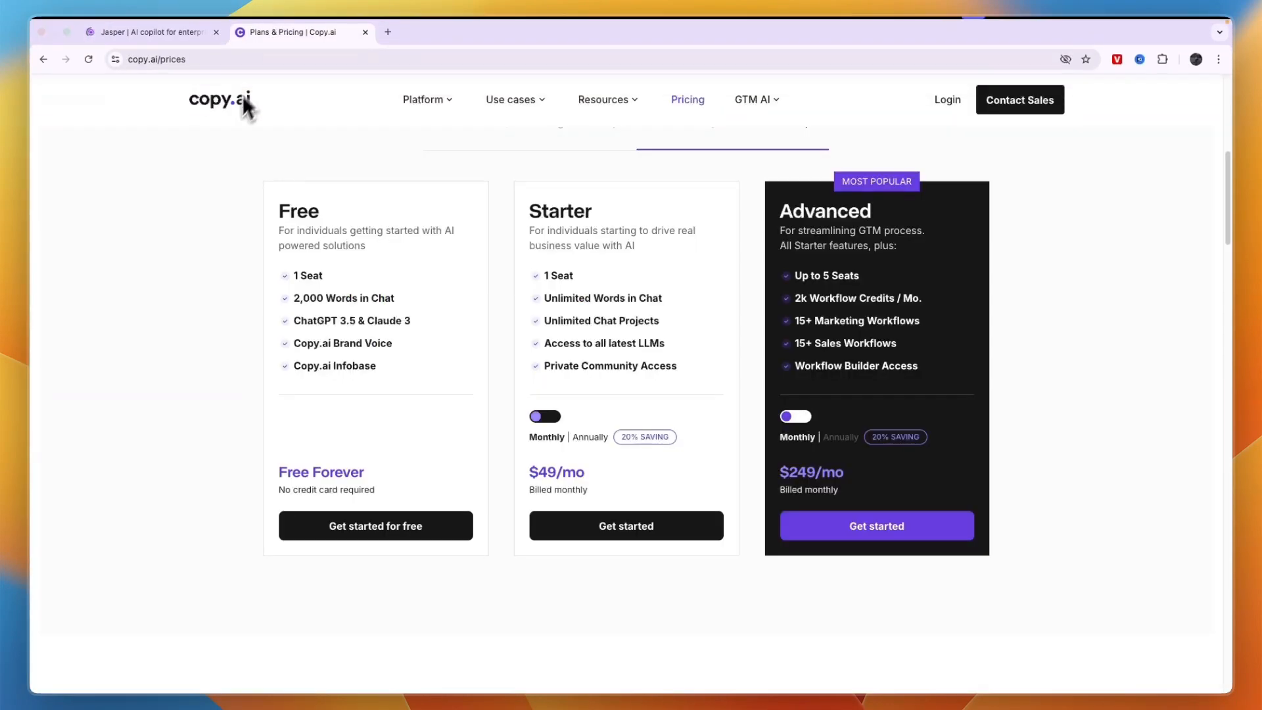
# Return to the Jasper homepage tab
pyautogui.click(149, 30)
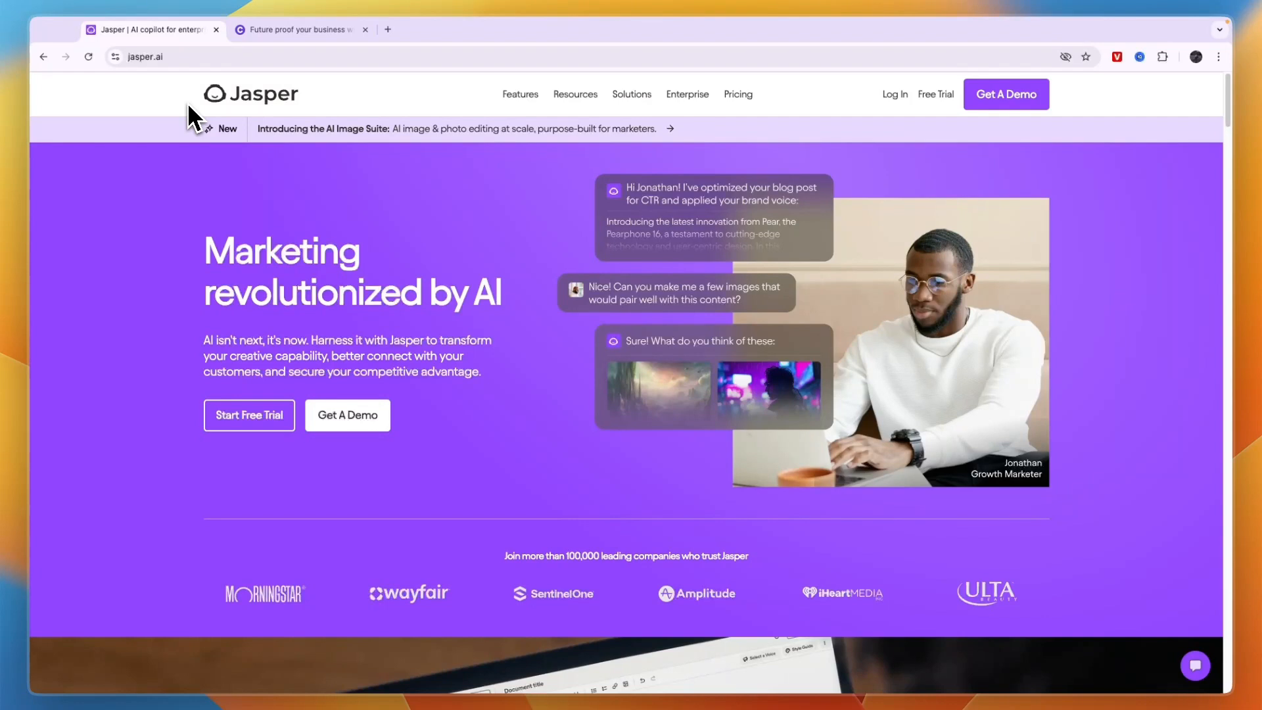
pyautogui.moveTo(273, 189)
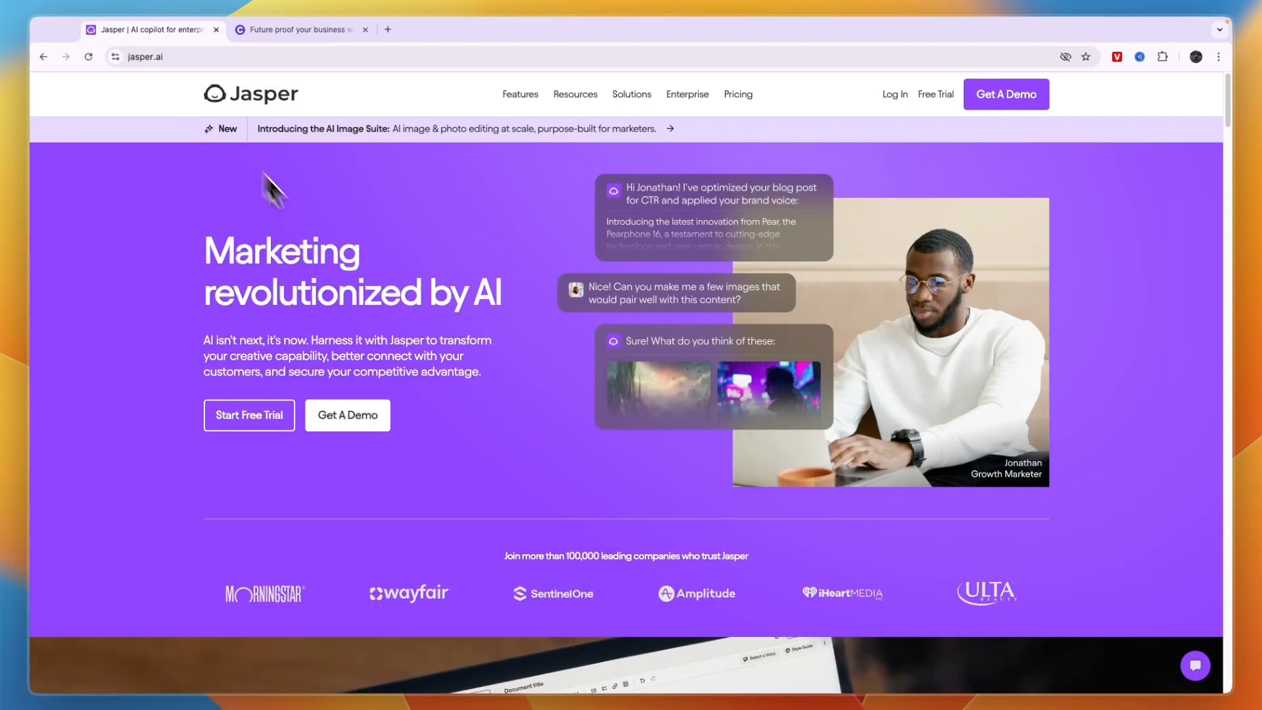
pyautogui.moveTo(329, 195)
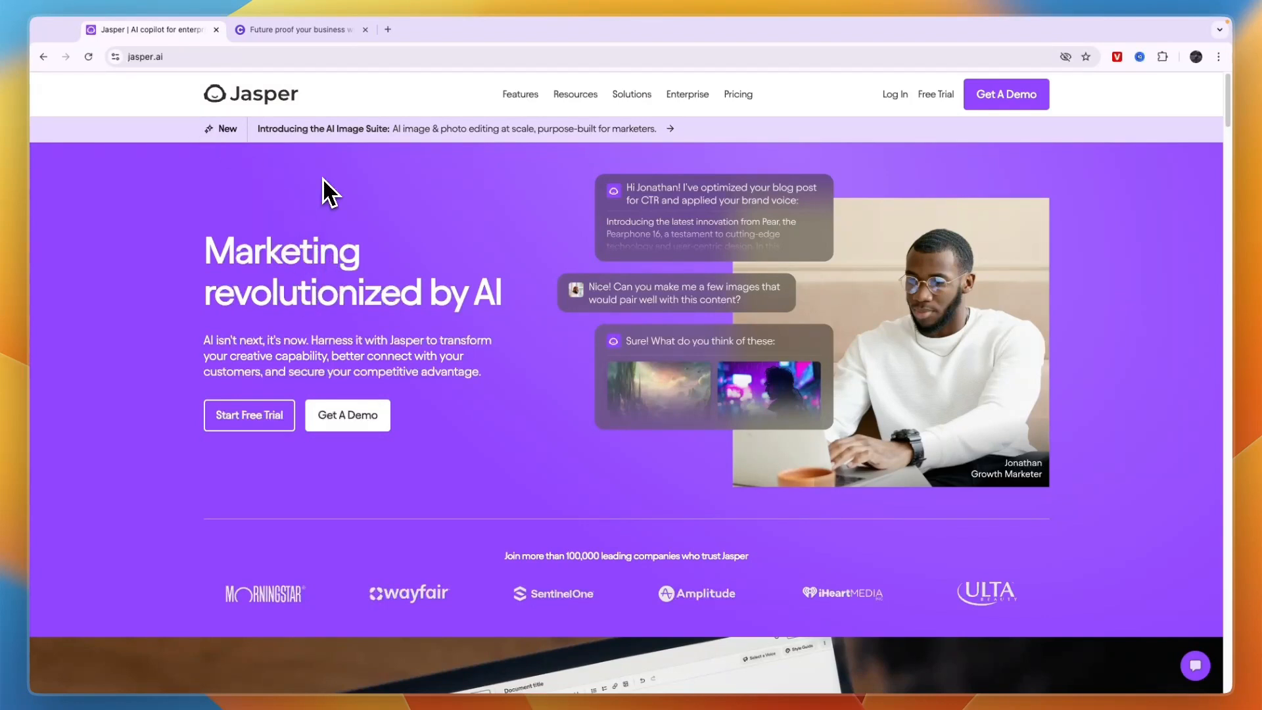
pyautogui.moveTo(293, 74)
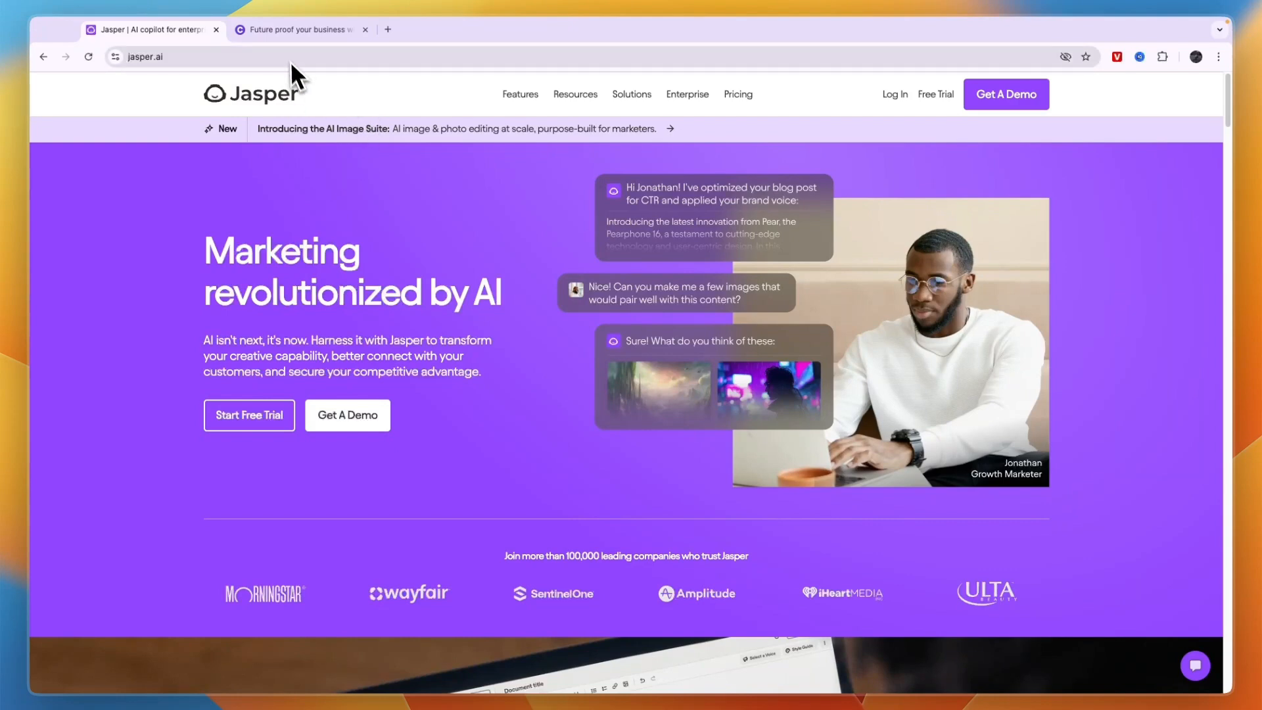
# Scroll through Copy.ai's Design Your GTM AI Playbook section and back to the top
pyautogui.click(298, 30)
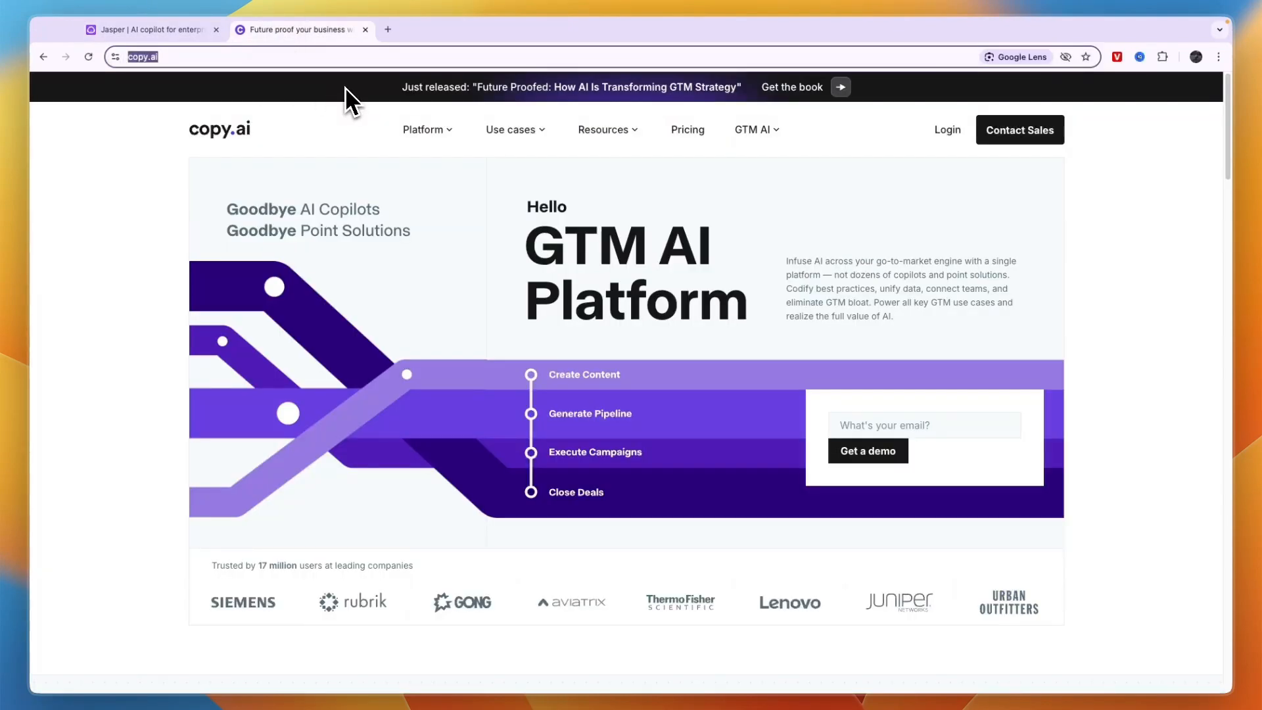
pyautogui.scroll(-3)
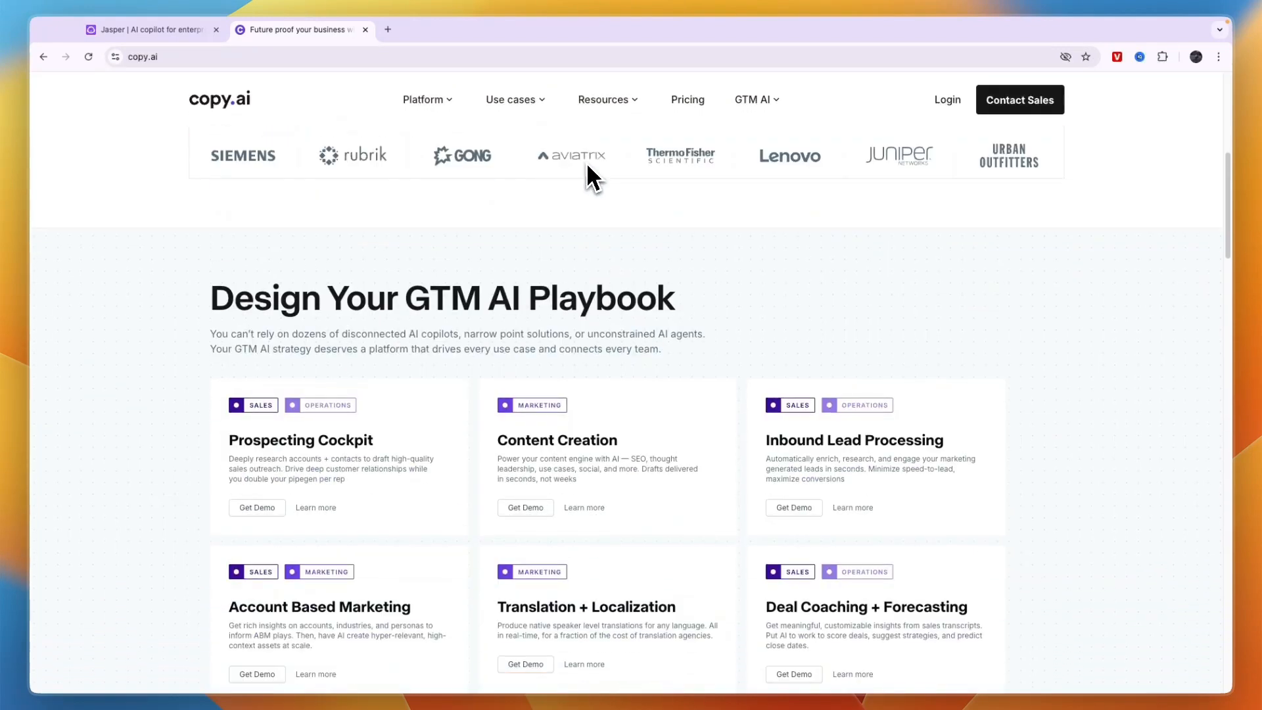
pyautogui.scroll(3)
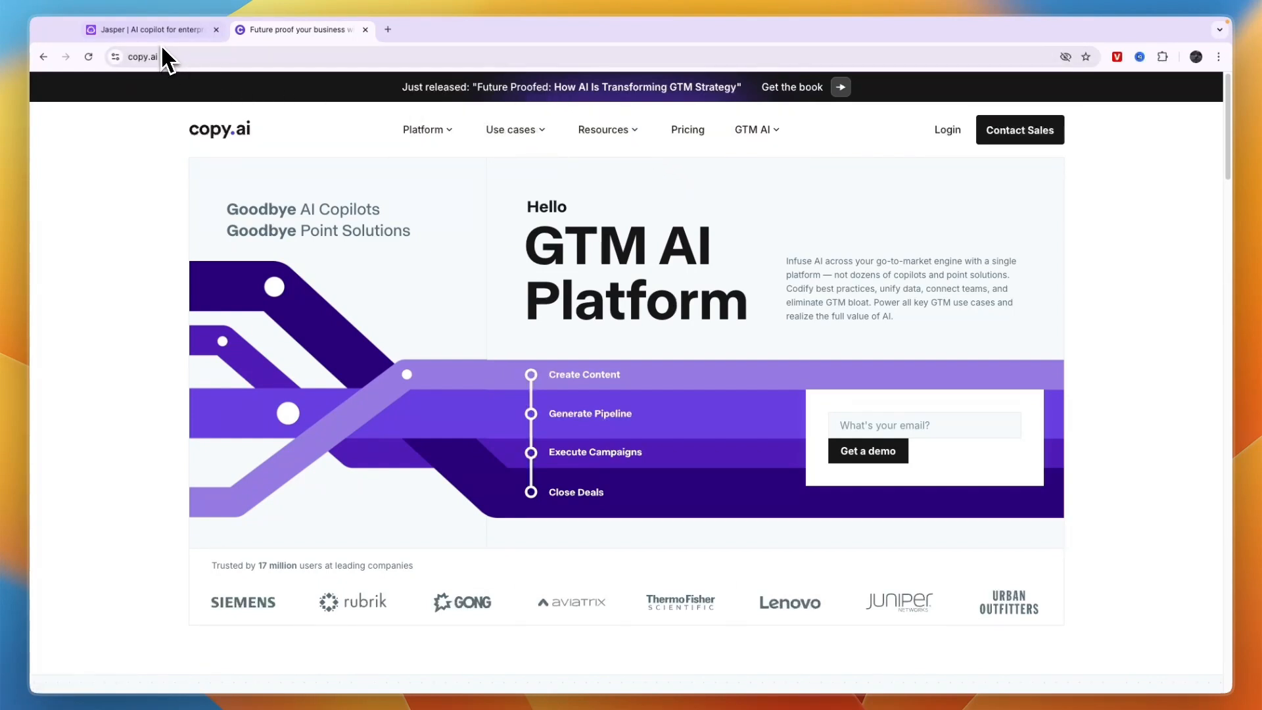
pyautogui.moveTo(311, 84)
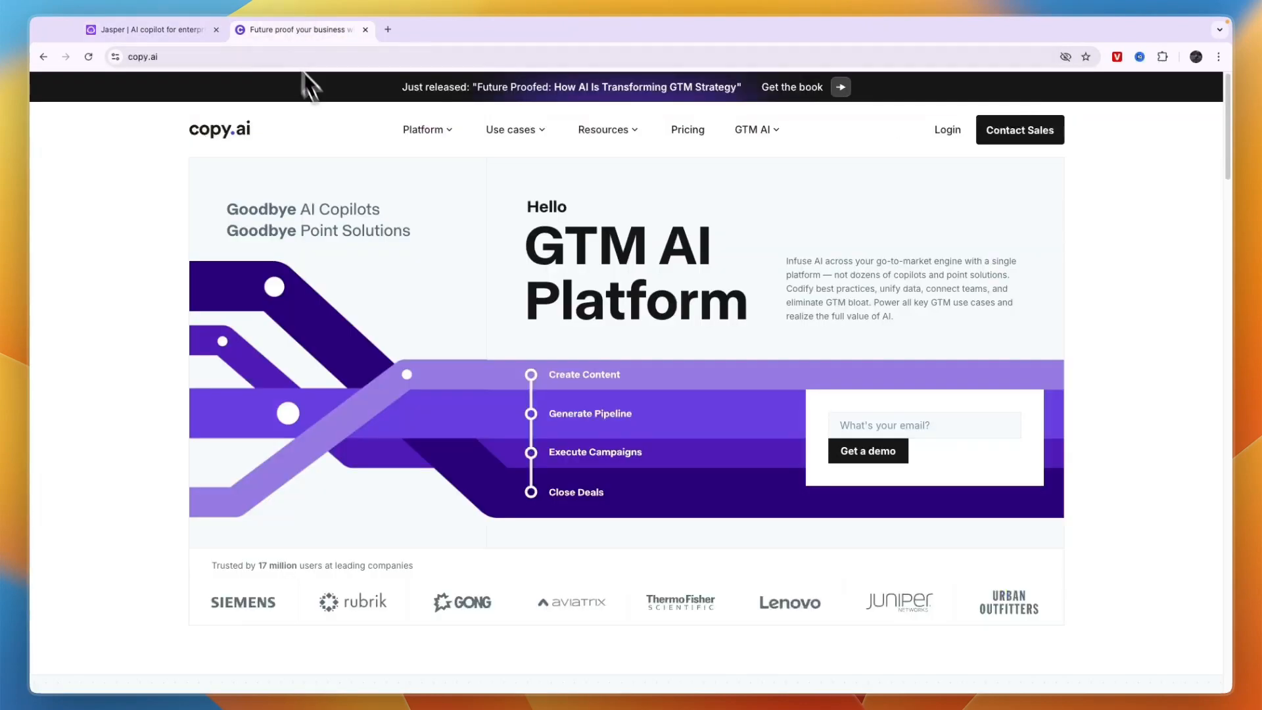
pyautogui.moveTo(346, 145)
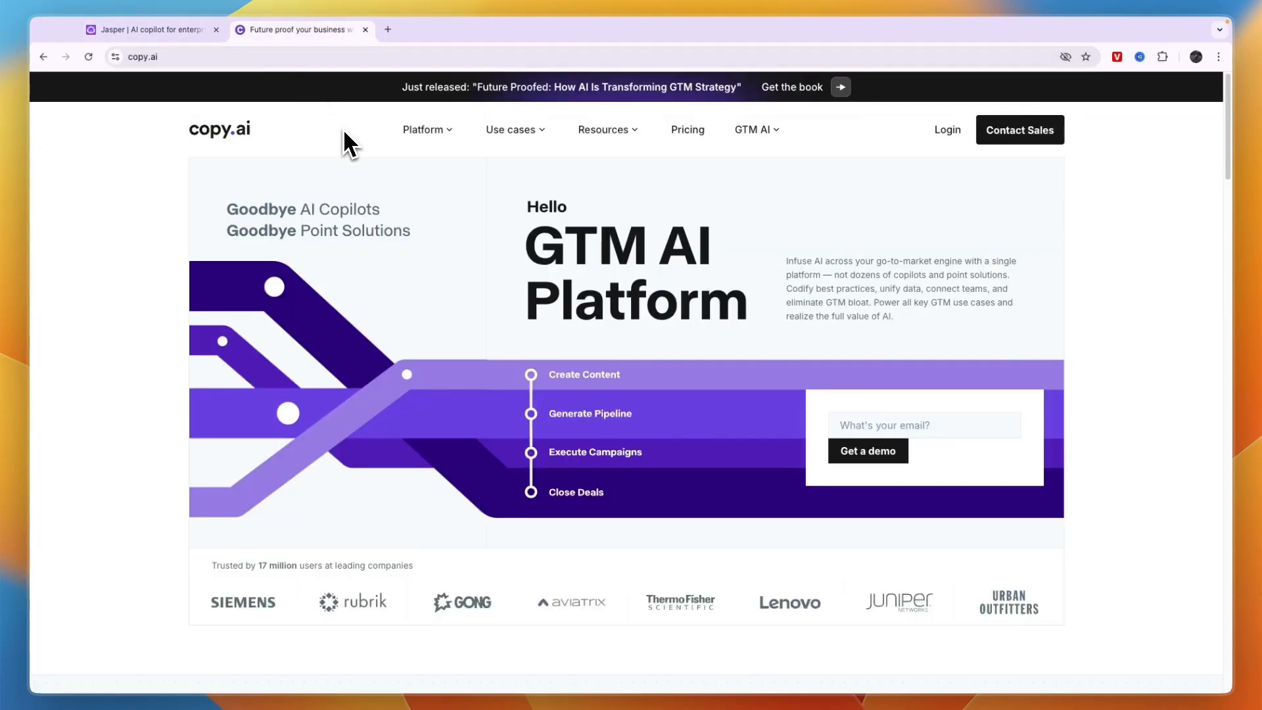
pyautogui.moveTo(330, 191)
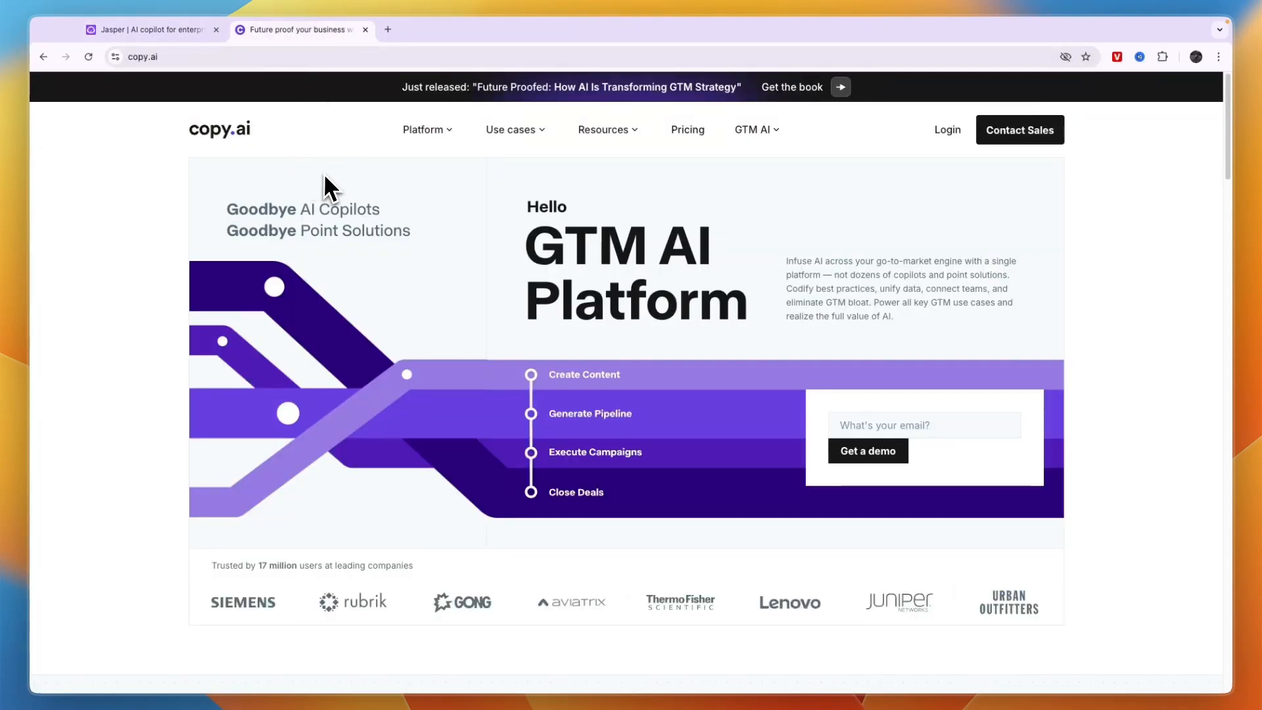